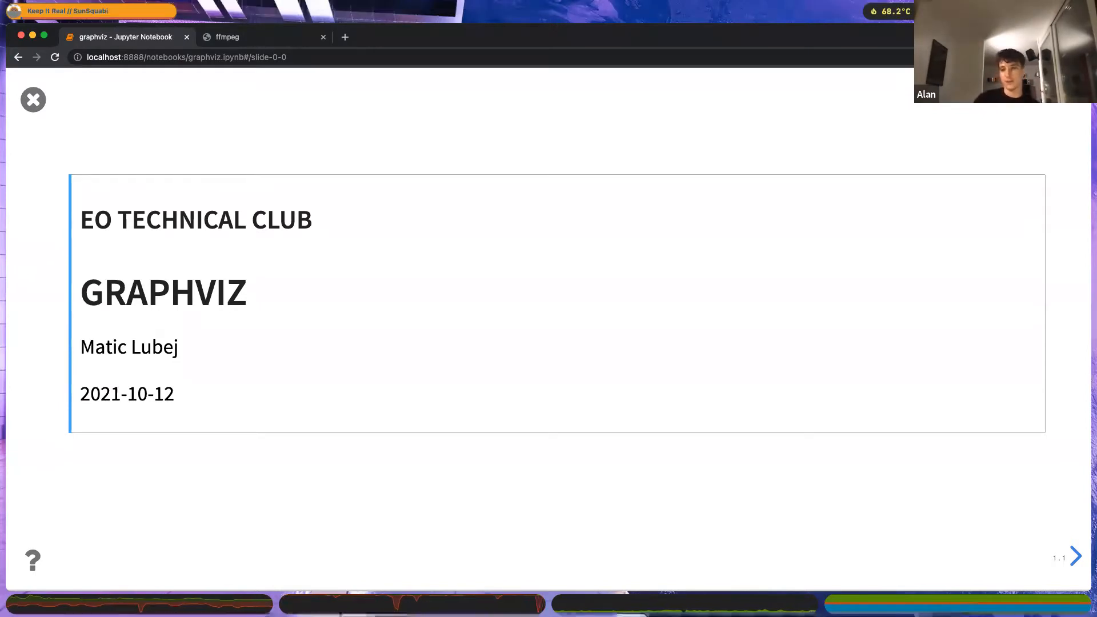
pyautogui.moveTo(717, 488)
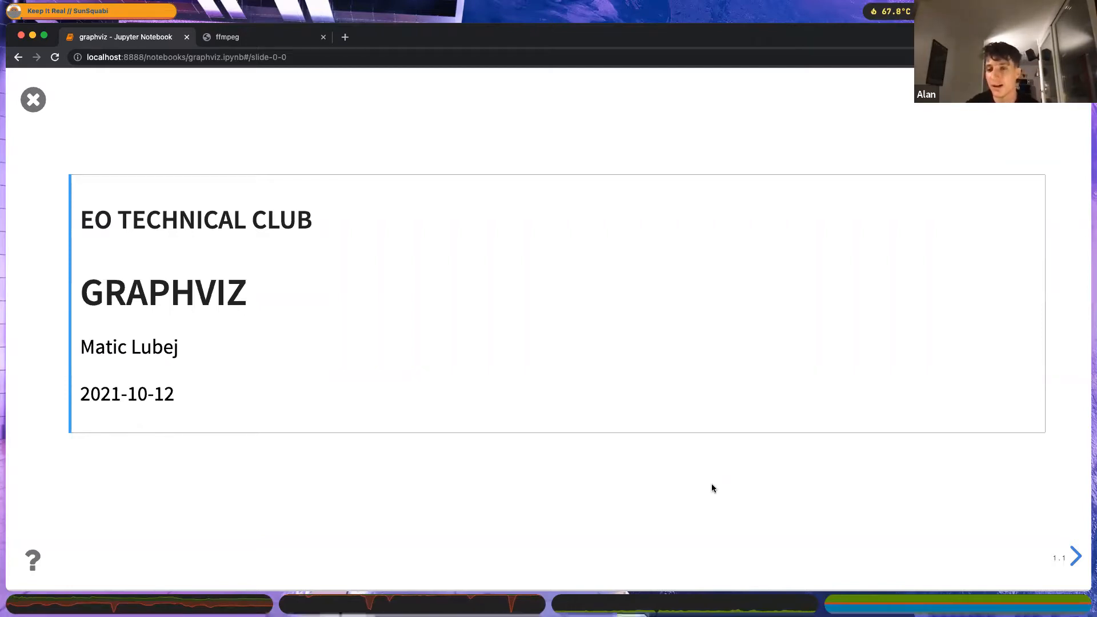
pyautogui.moveTo(912, 446)
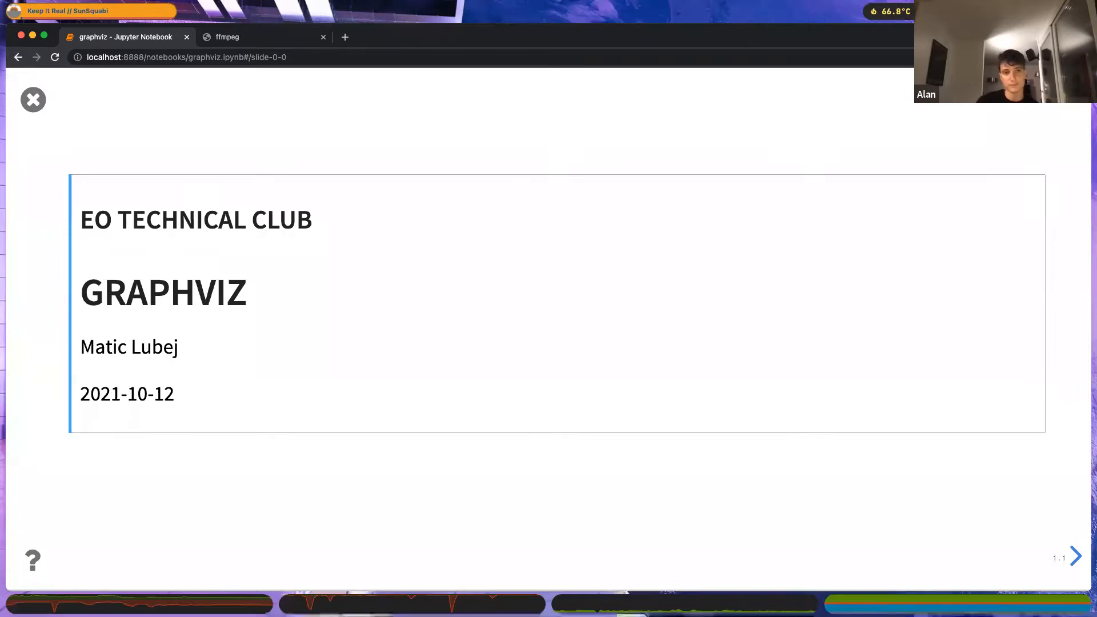
pyautogui.moveTo(853, 399)
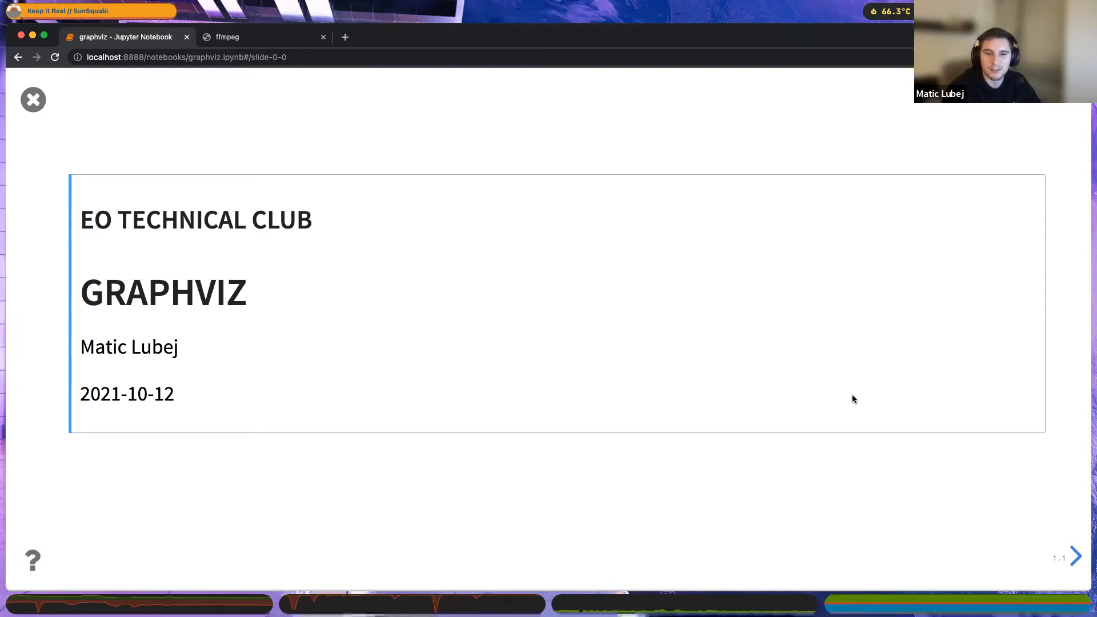
pyautogui.moveTo(785, 433)
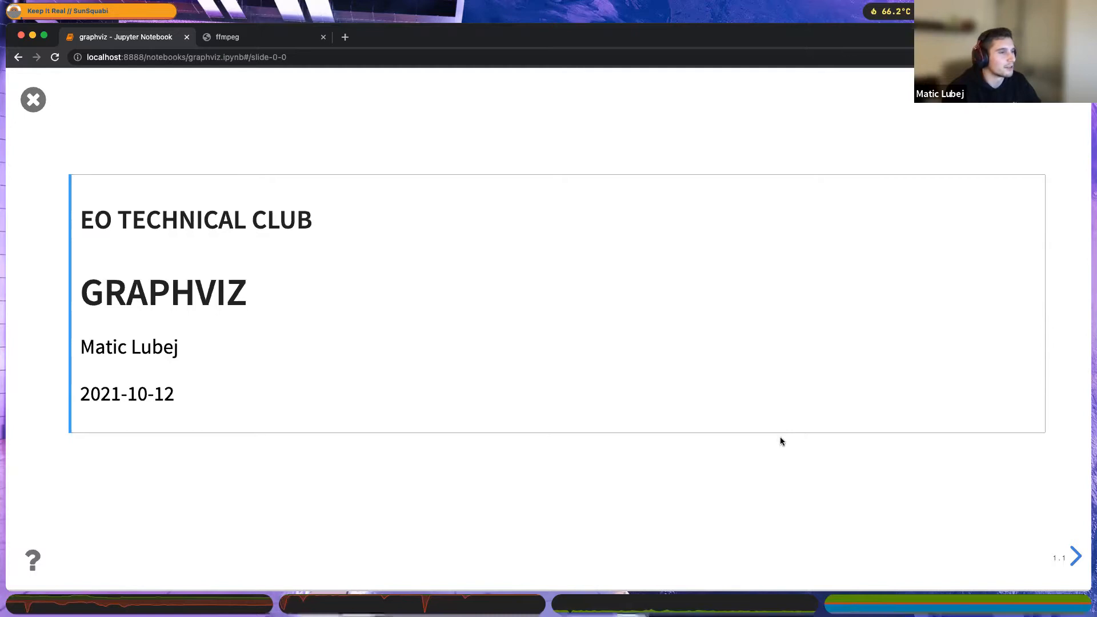
pyautogui.moveTo(792, 501)
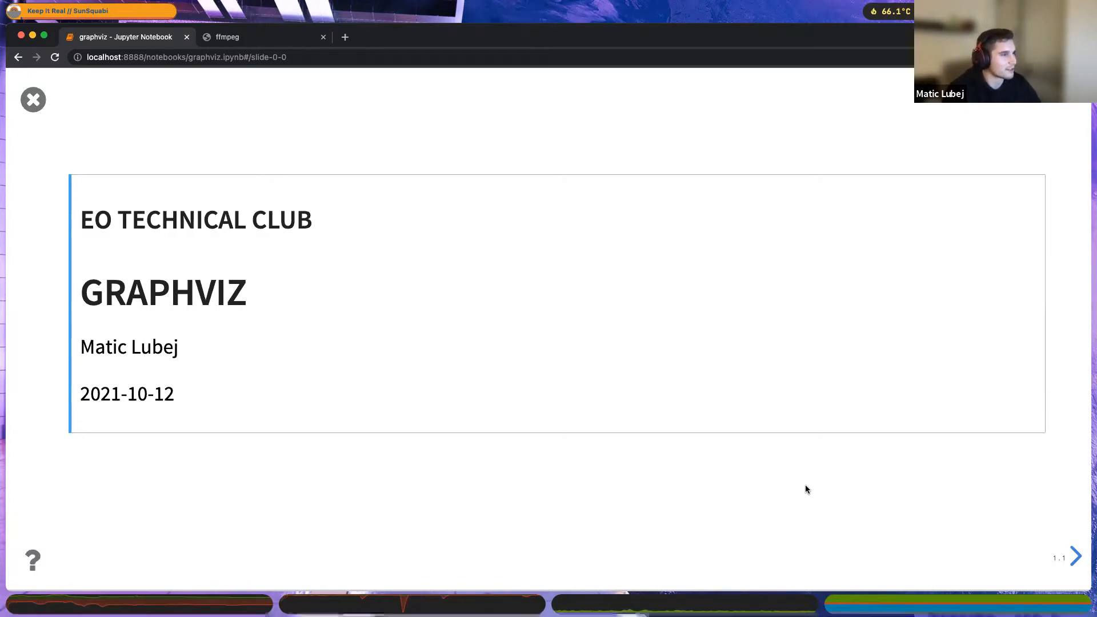
# Advance past the disclaimer, talk-focus and About Graphviz slides to the basic concepts slide.
pyautogui.click(32, 100)
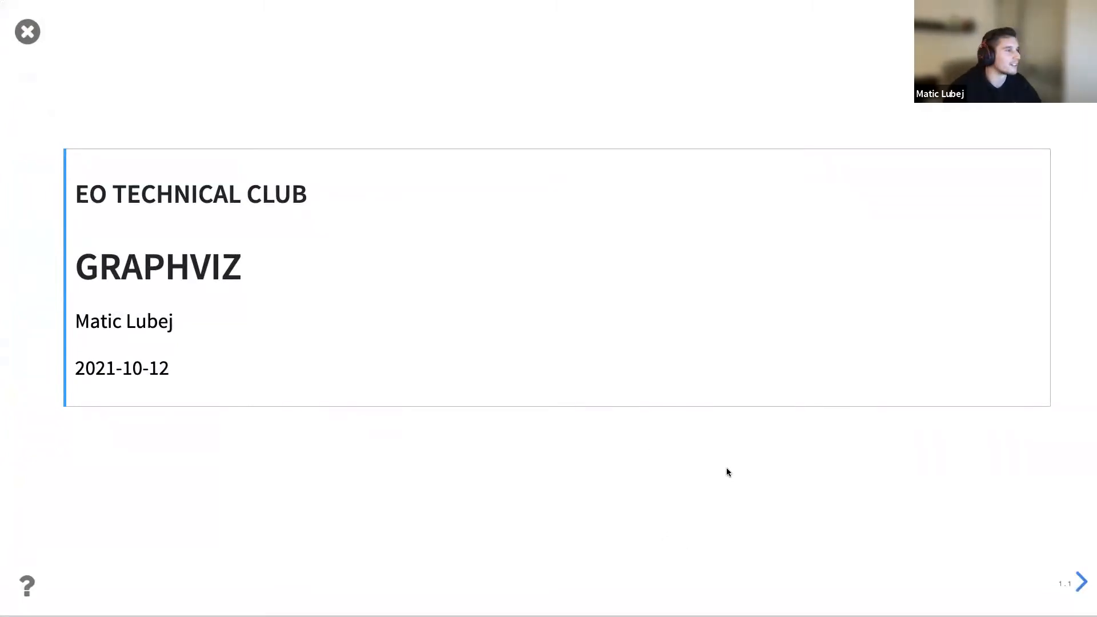
pyautogui.click(1083, 581)
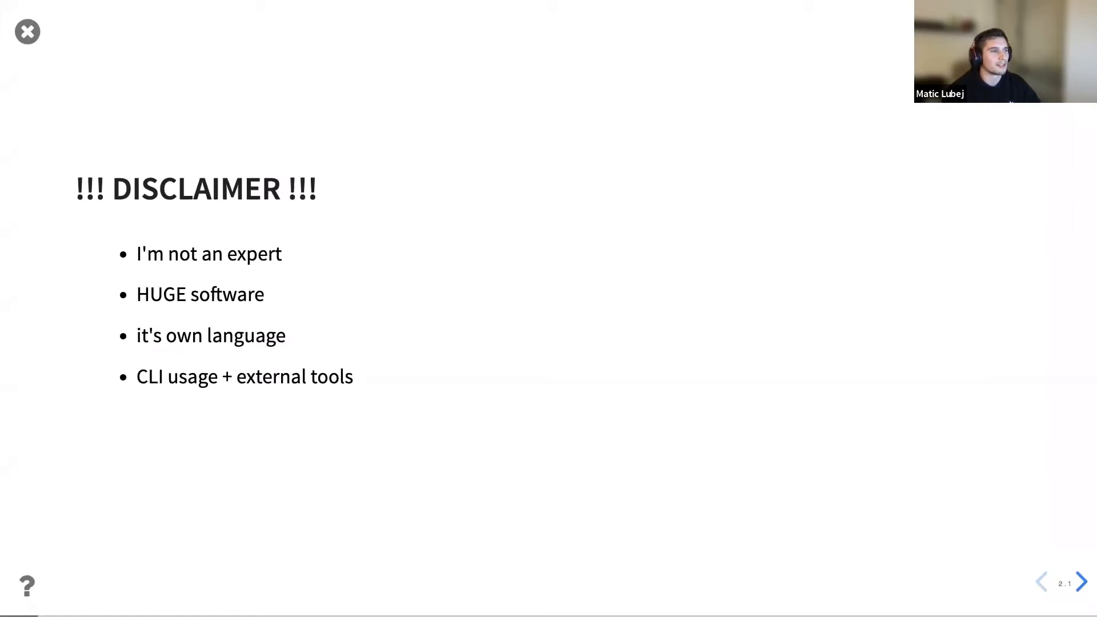
pyautogui.moveTo(789, 324)
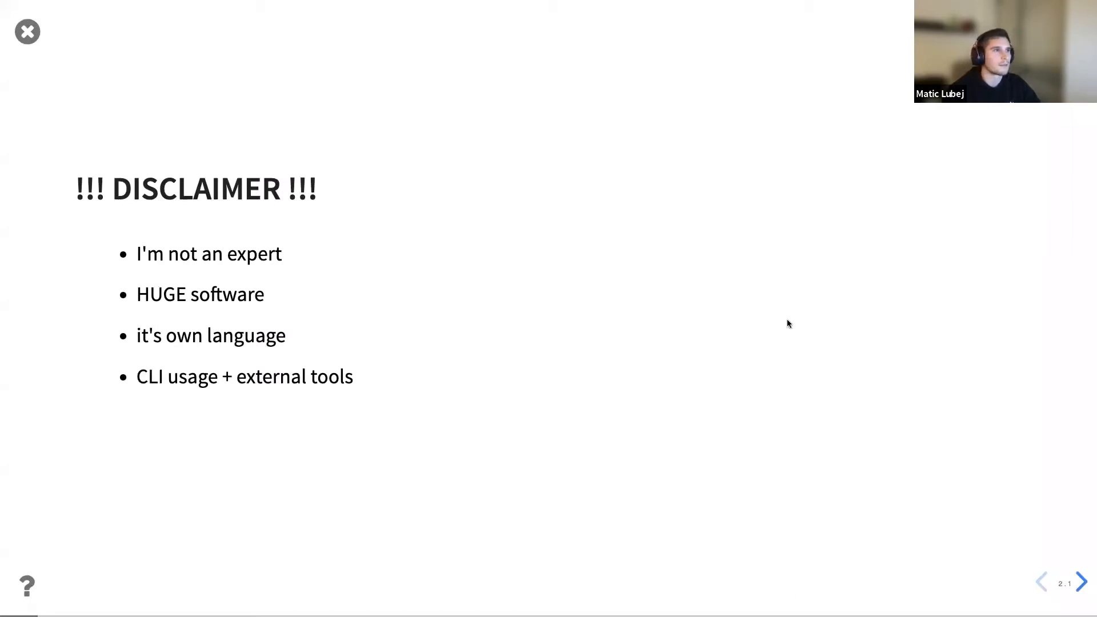
pyautogui.click(1081, 581)
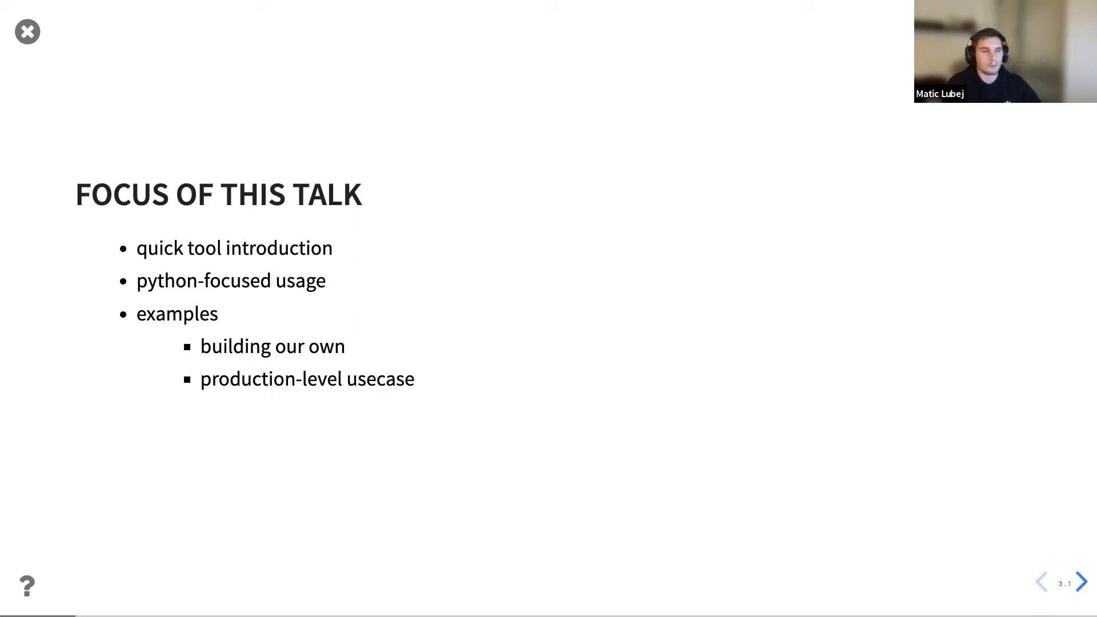
pyautogui.click(1079, 583)
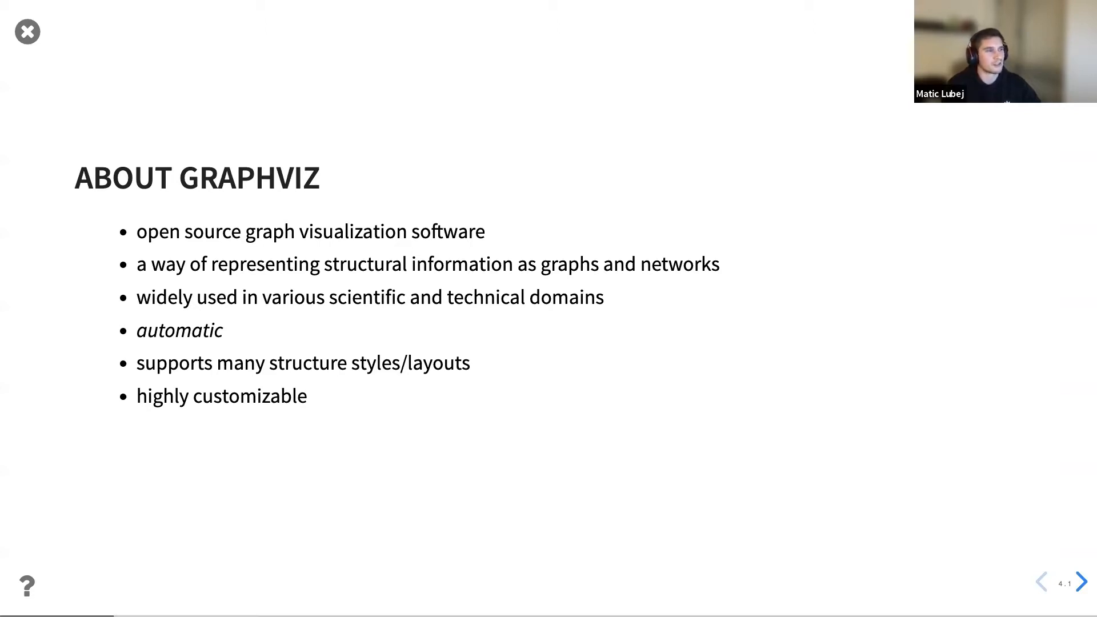
pyautogui.click(1080, 581)
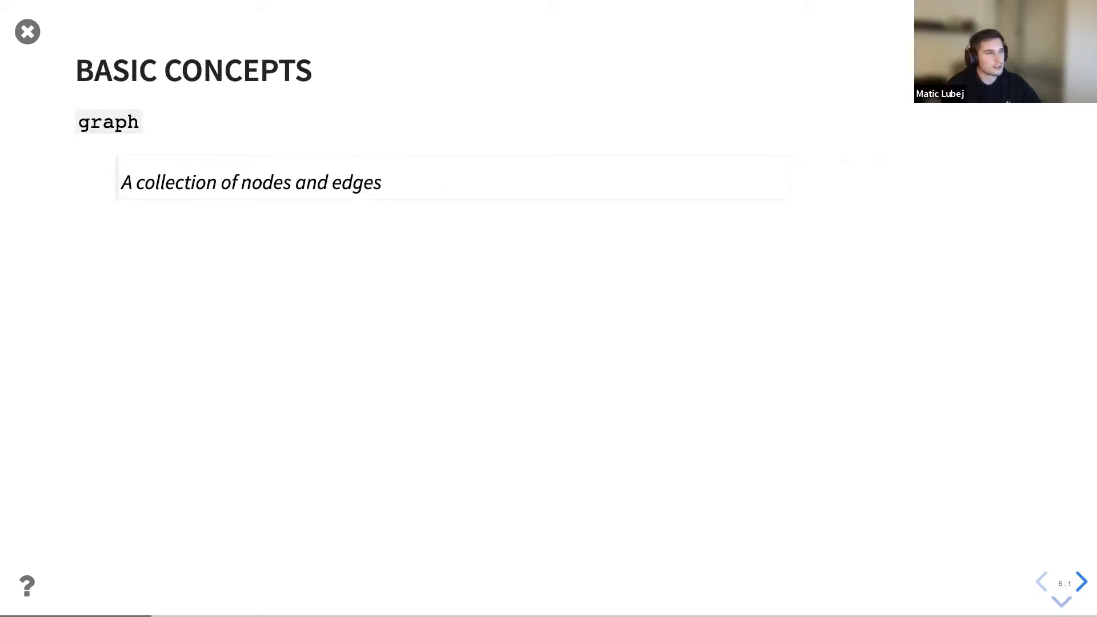
# Reveal the node/edge definitions, traffic-lights example and directed versus undirected comparison slides.
pyautogui.click(1081, 582)
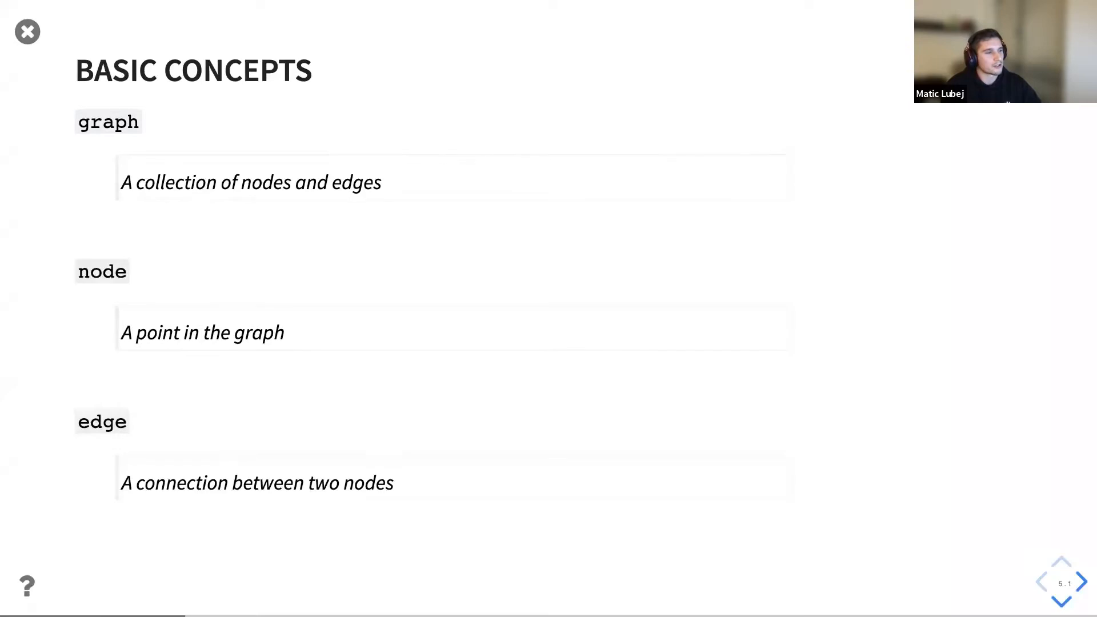
pyautogui.click(1081, 583)
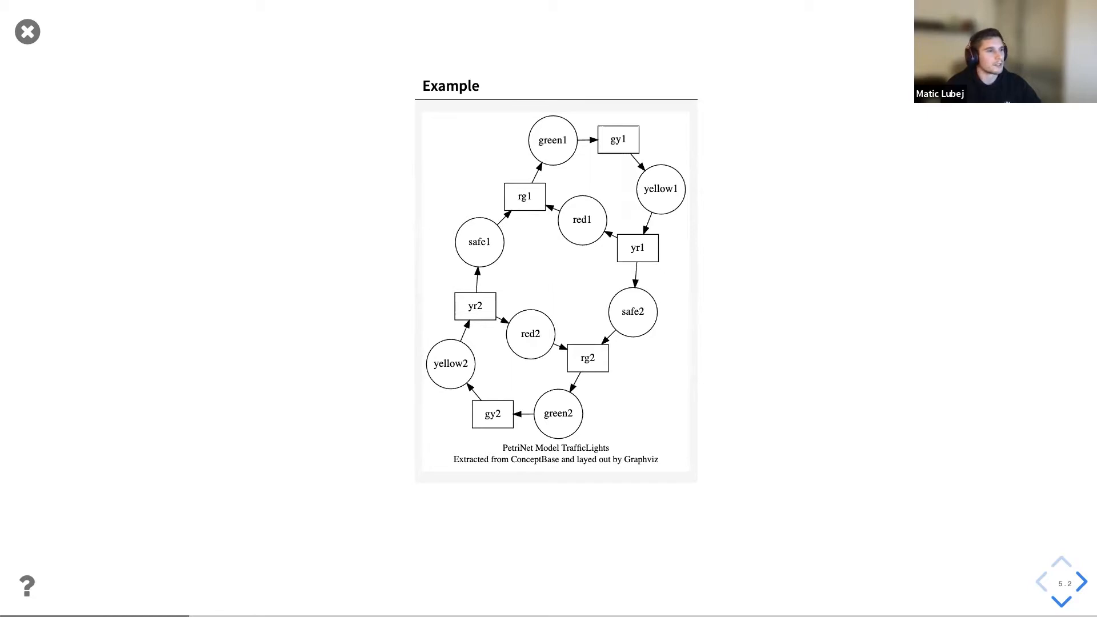
pyautogui.click(1079, 582)
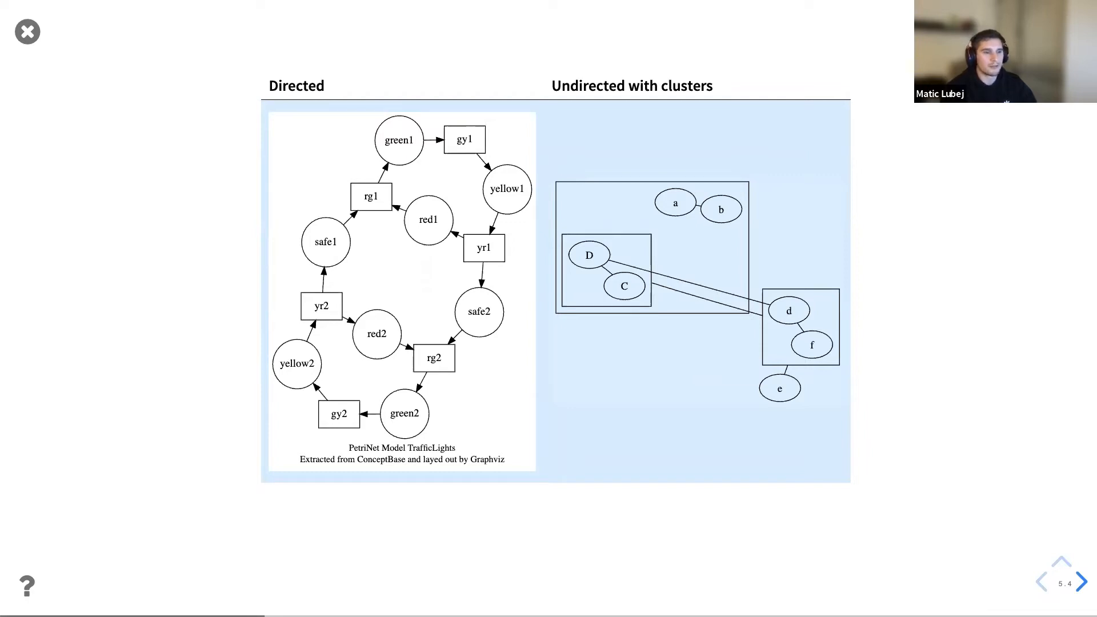
pyautogui.click(1080, 583)
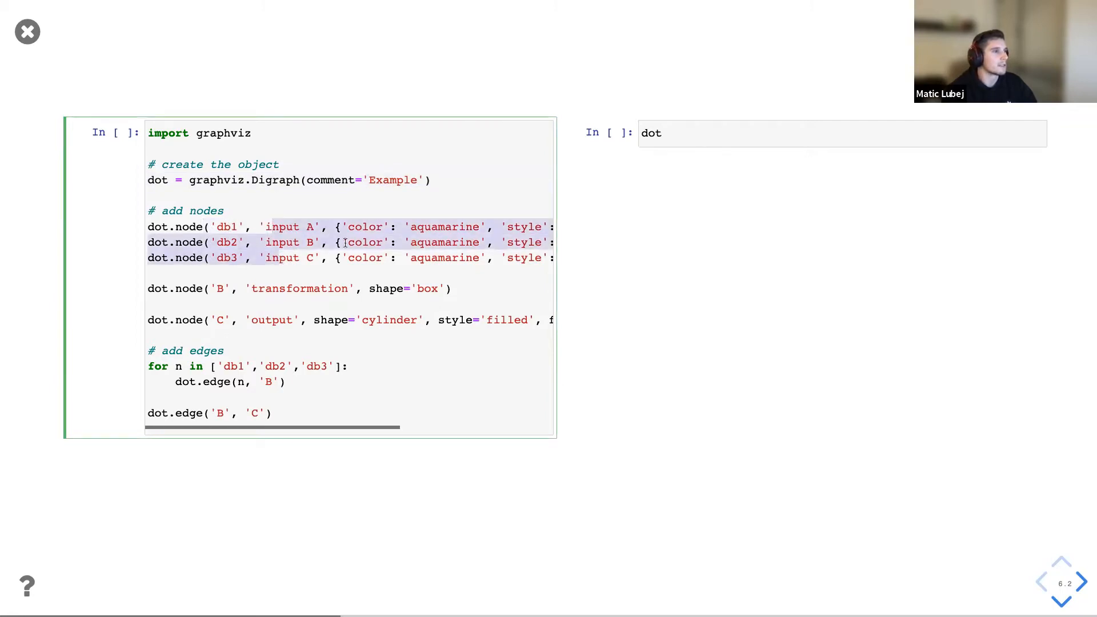
# Deselect the highlighted node lines and select the printed DOT source for copying.
pyautogui.click(196, 288)
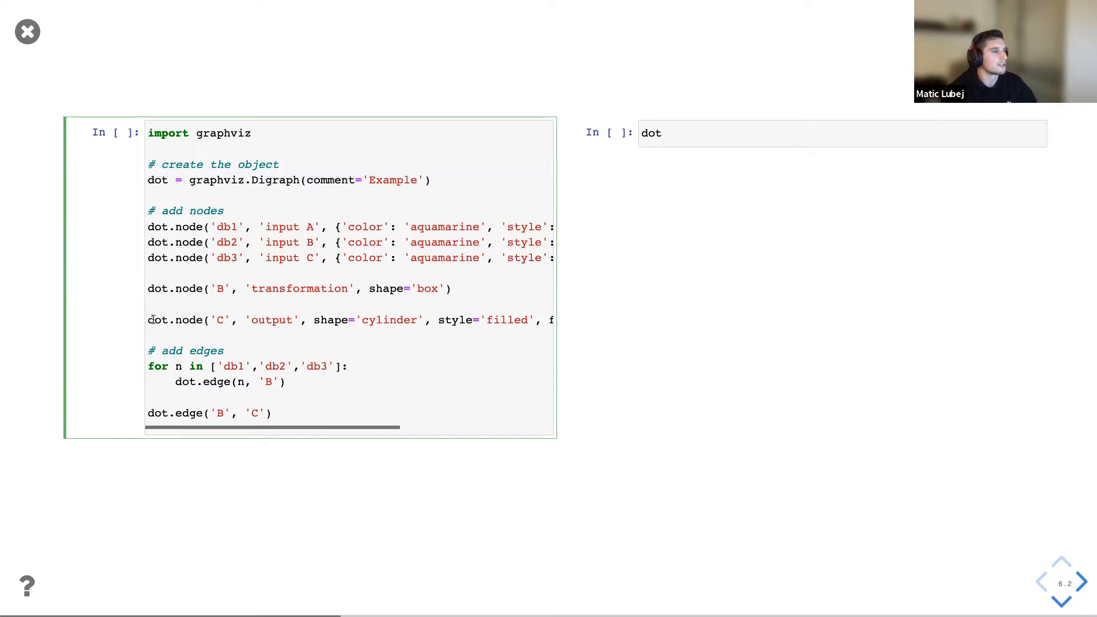
pyautogui.doubleClick(160, 320)
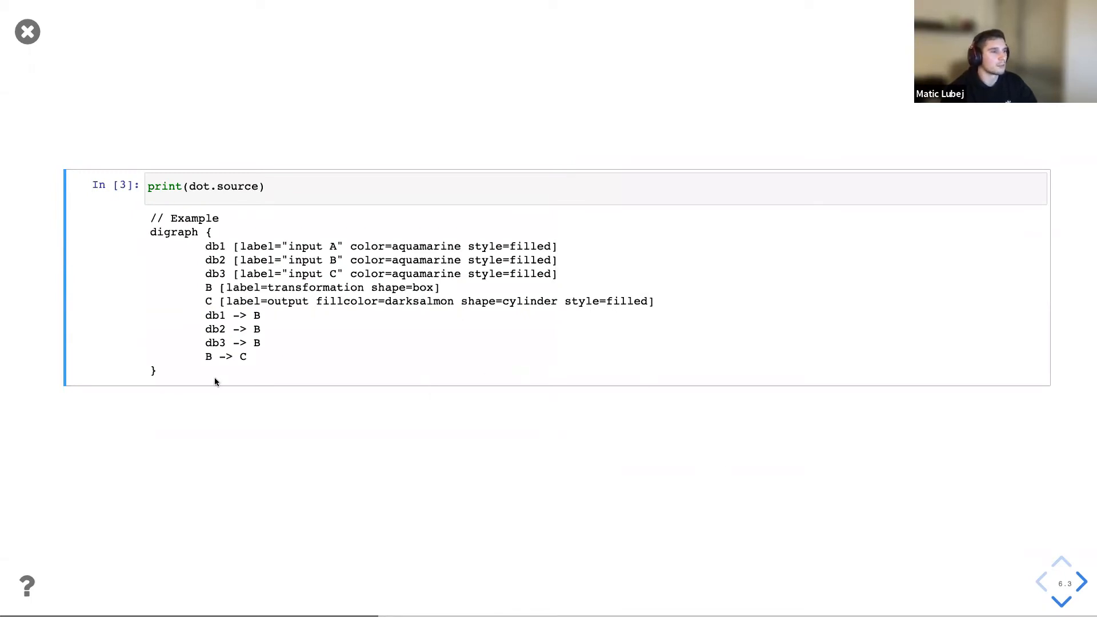
pyautogui.moveTo(149, 231); pyautogui.dragTo(155, 370)
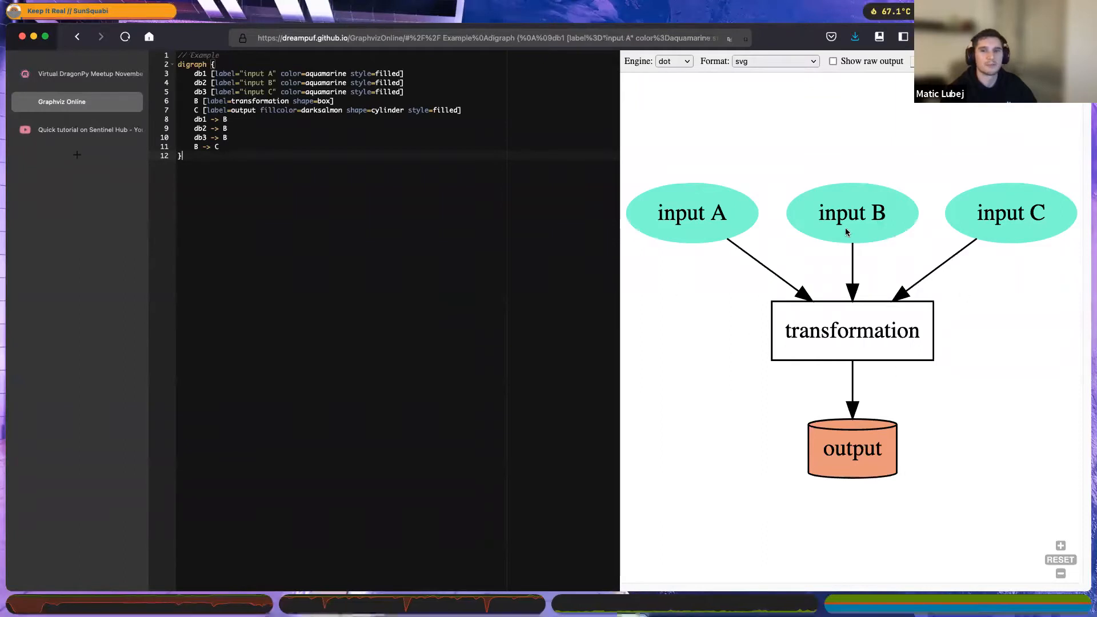
# Switch from GraphvizOnline back to the notebook slideshow.
pyautogui.press('cmd+tab')
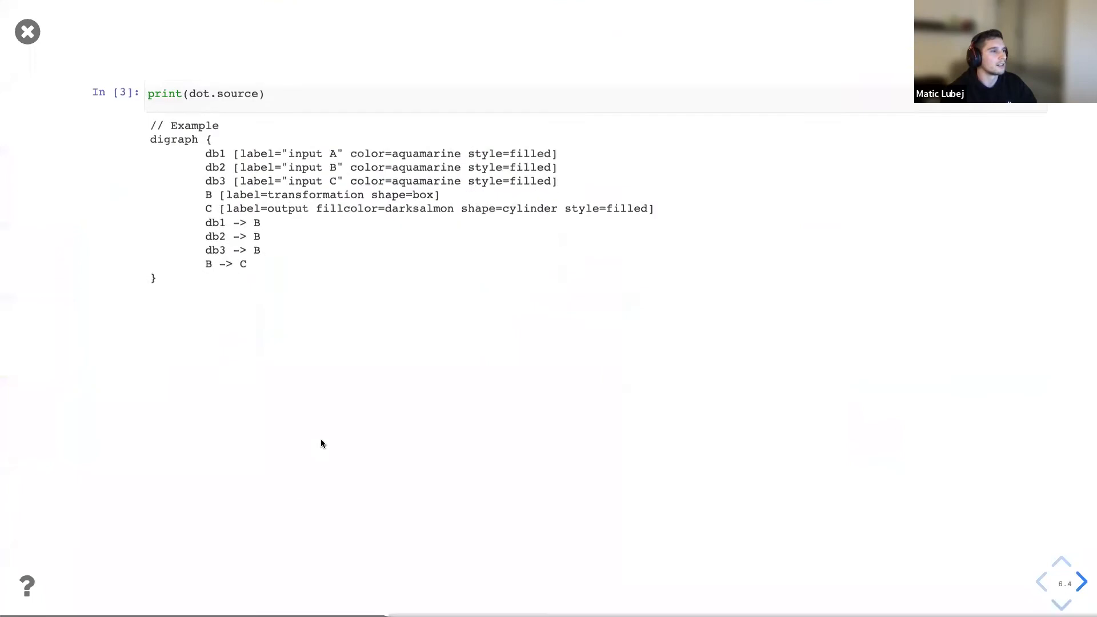
# Step past the sketchviz bonus graph to the 'Let's build a proper one' slide.
pyautogui.click(1079, 583)
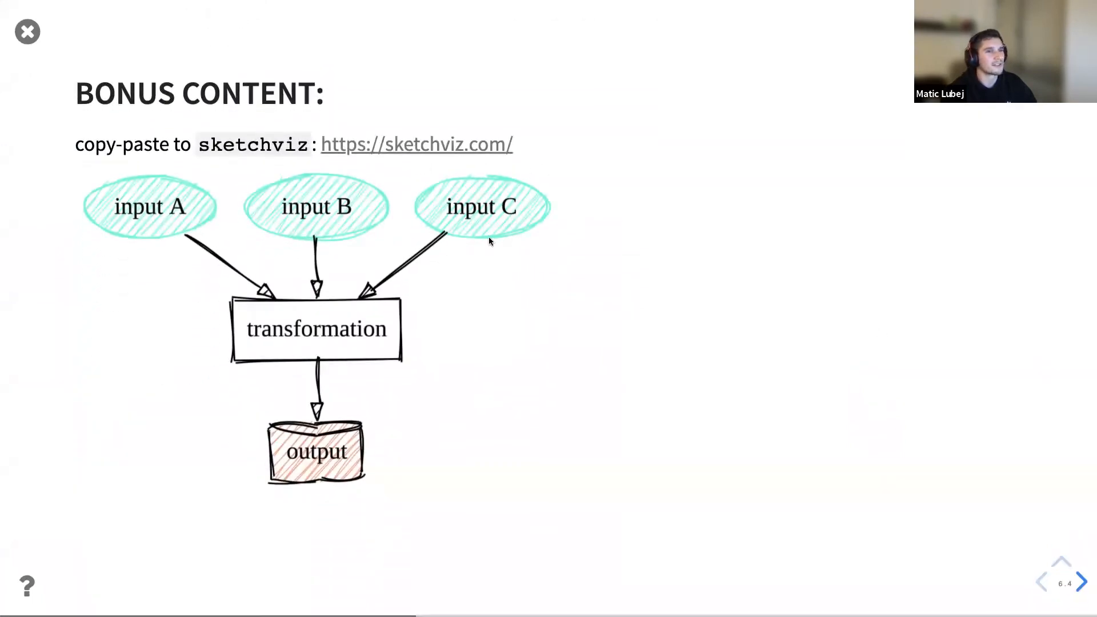
pyautogui.moveTo(711, 343)
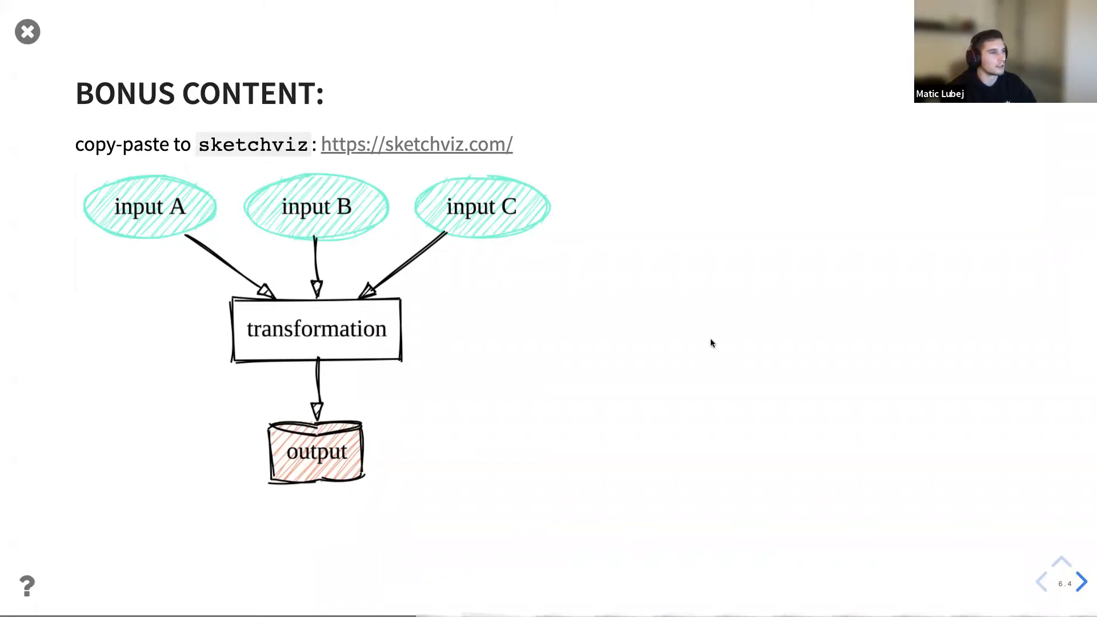
pyautogui.click(1060, 598)
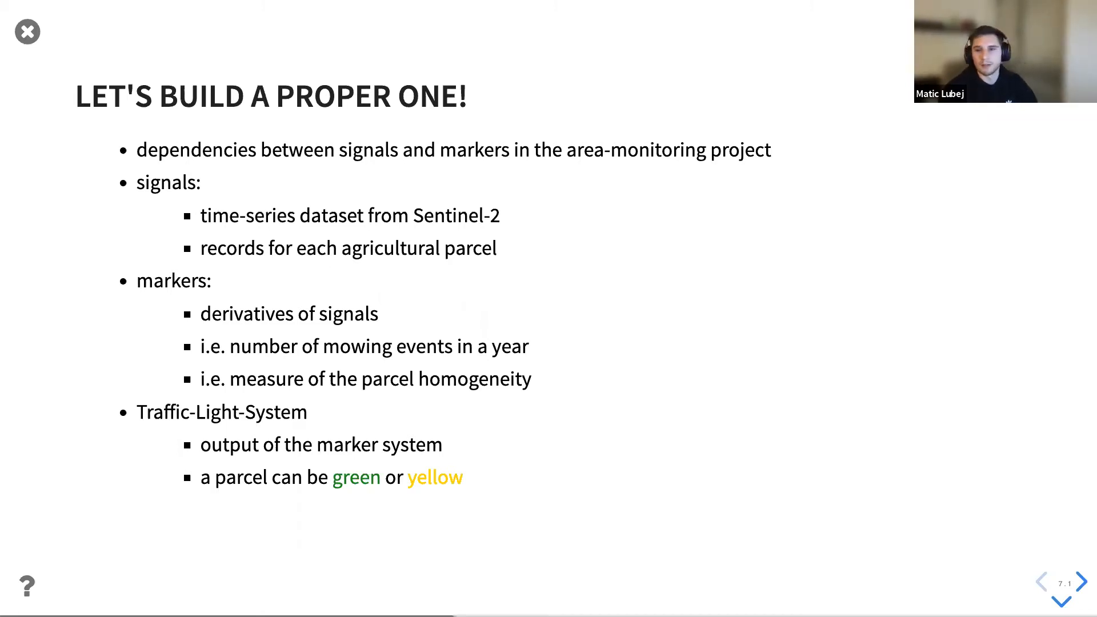
pyautogui.moveTo(146, 245)
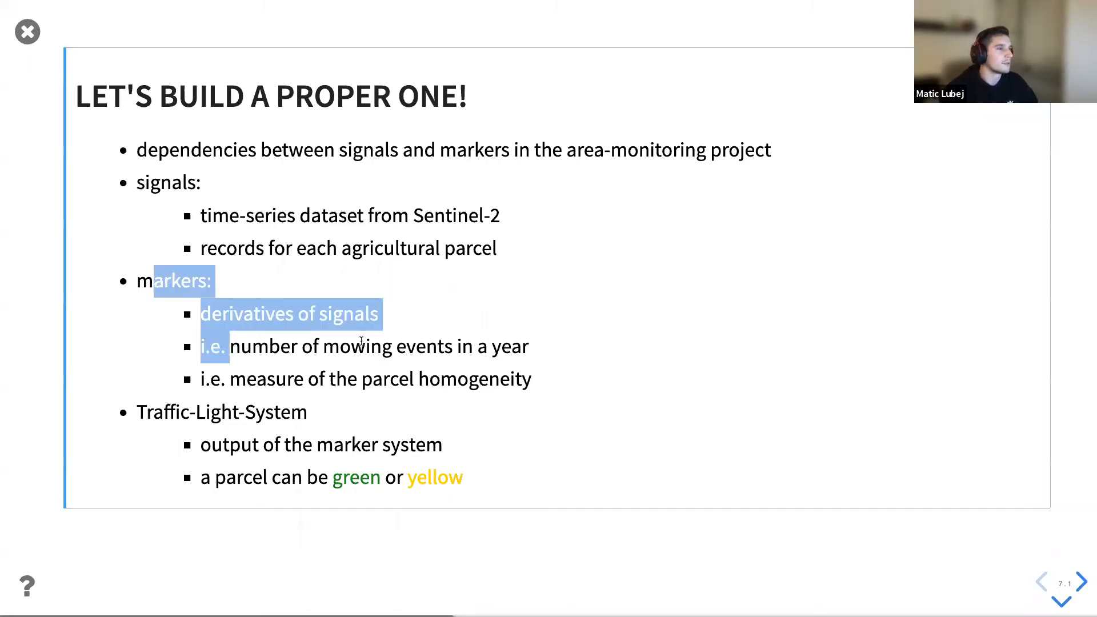
pyautogui.click(312, 258)
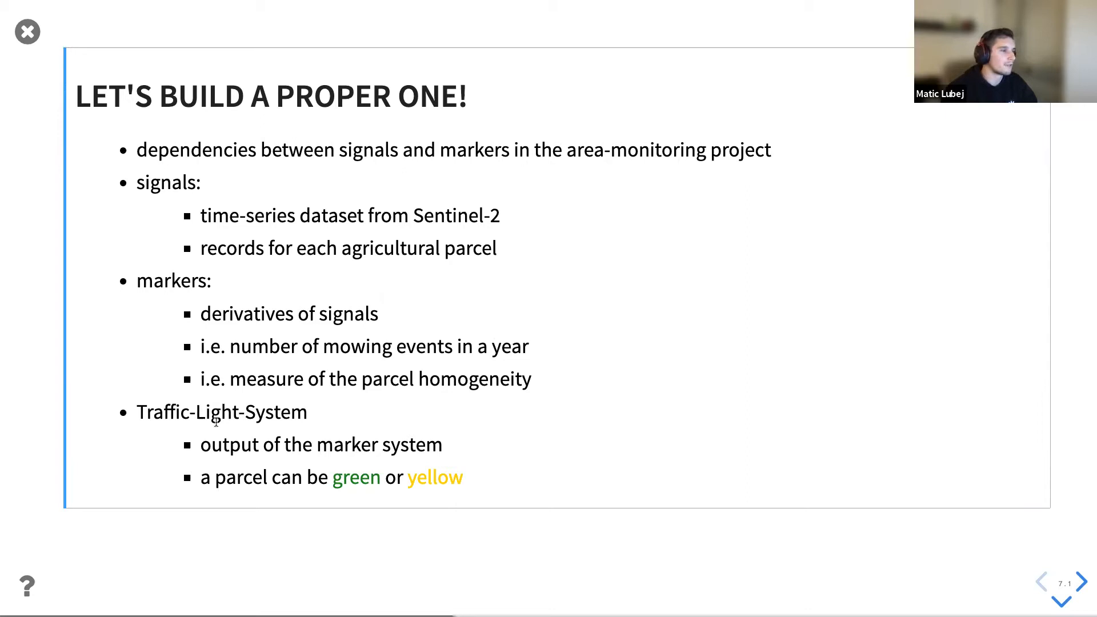
pyautogui.moveTo(177, 289)
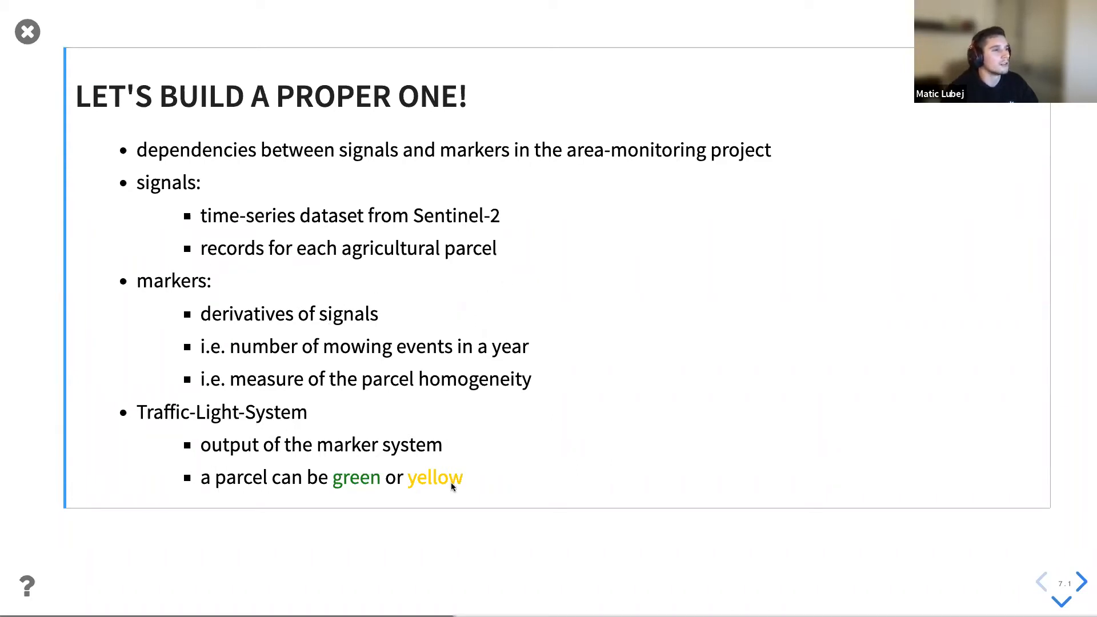
pyautogui.moveTo(586, 364)
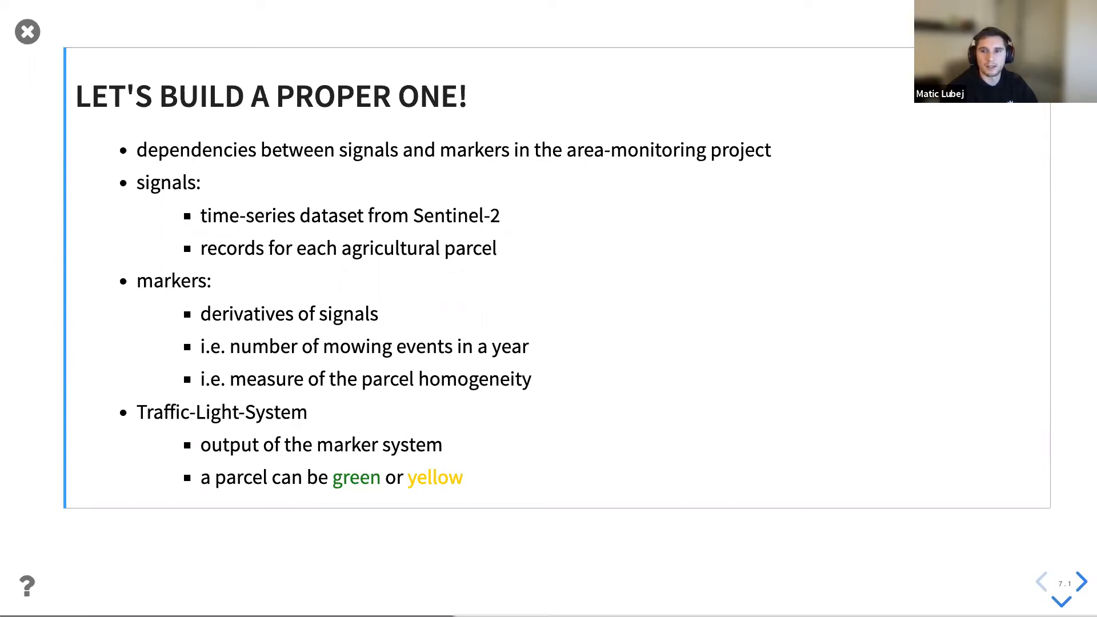
# Move to the first code slide and select the style definitions cell.
pyautogui.click(1081, 601)
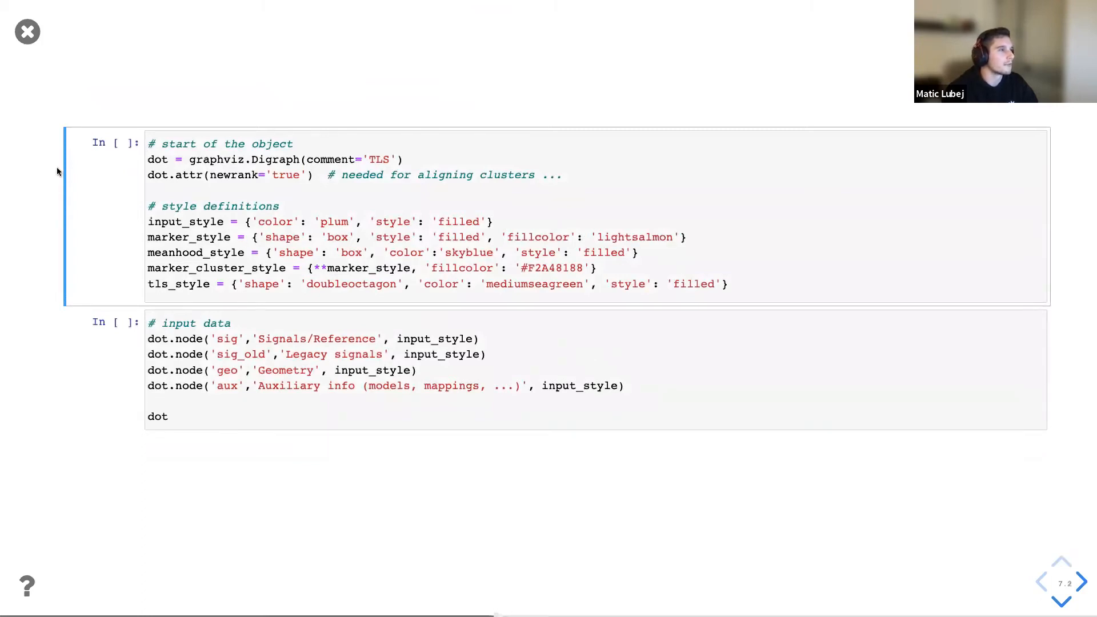
pyautogui.click(188, 283)
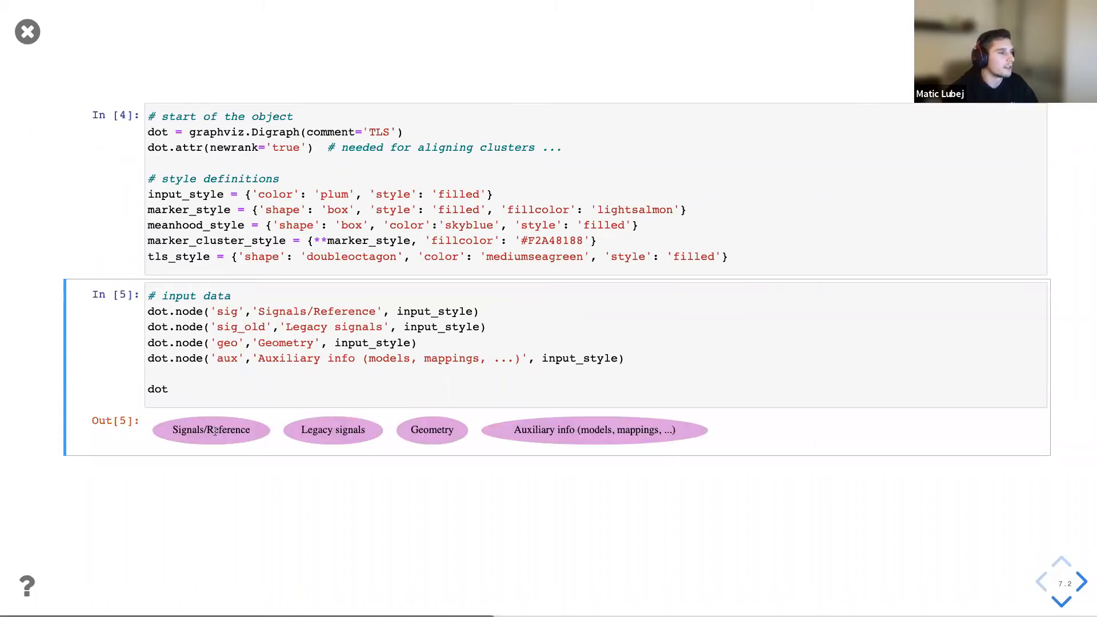
pyautogui.moveTo(205, 460)
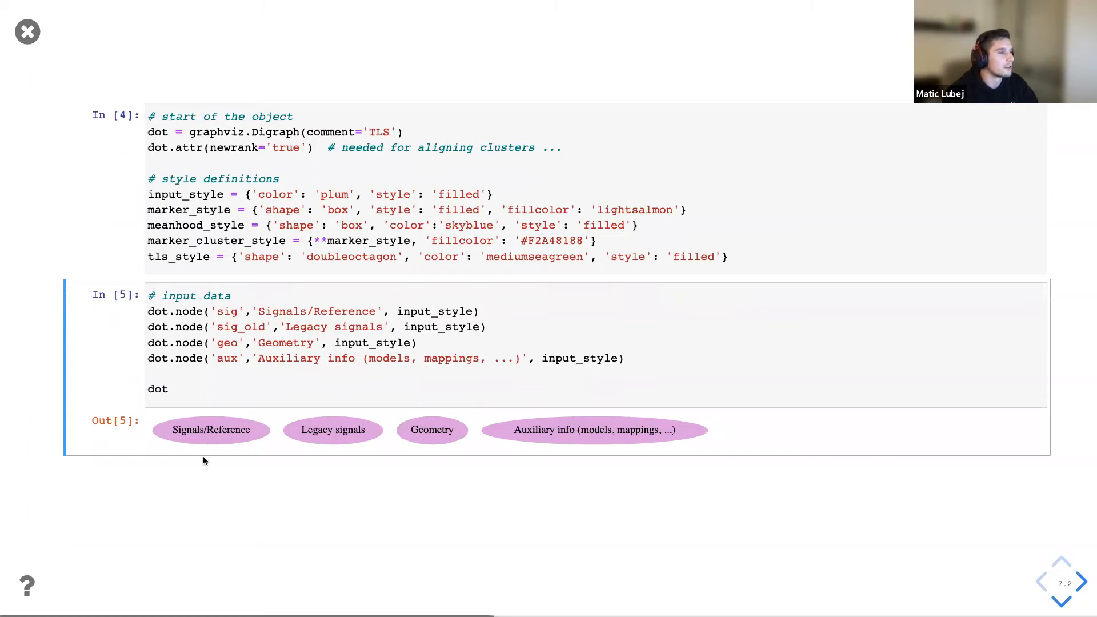
pyautogui.moveTo(660, 480)
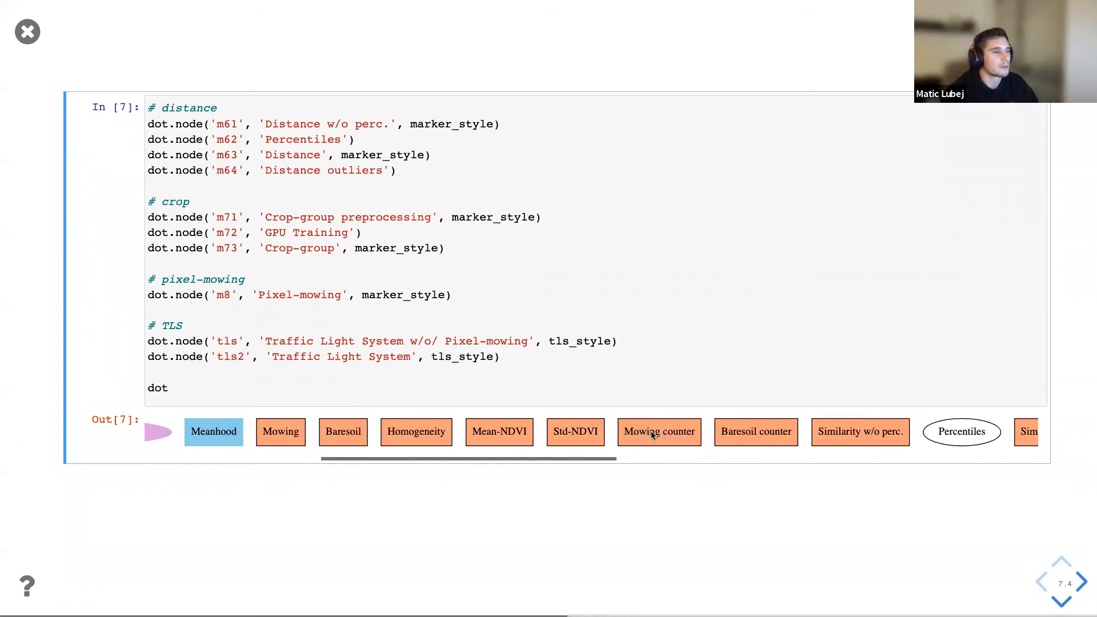
pyautogui.moveTo(404, 431)
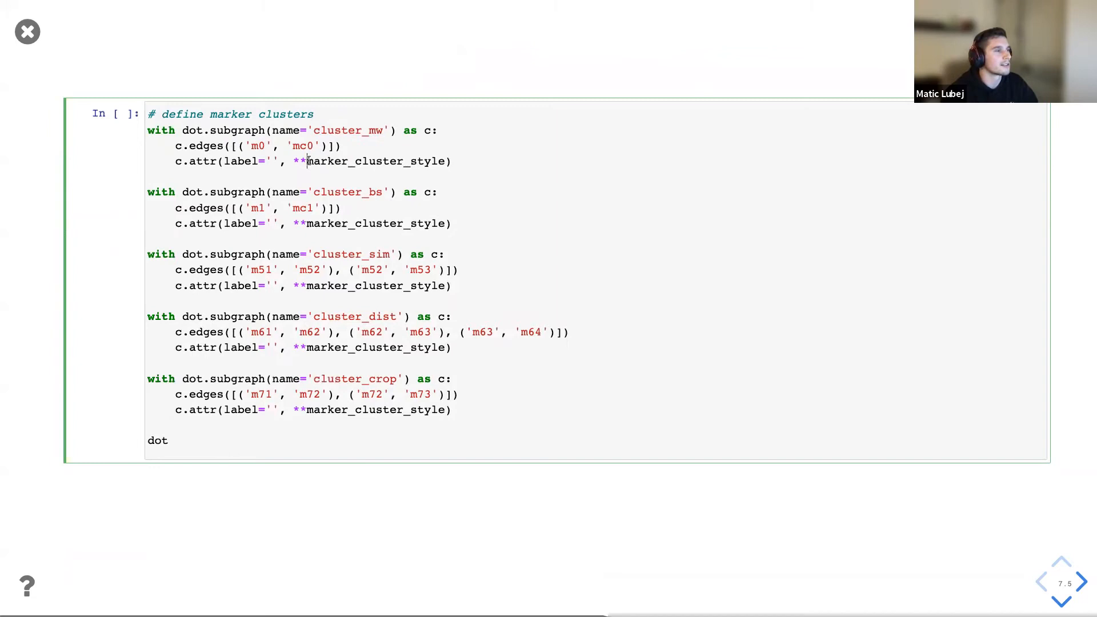
pyautogui.moveTo(306, 96)
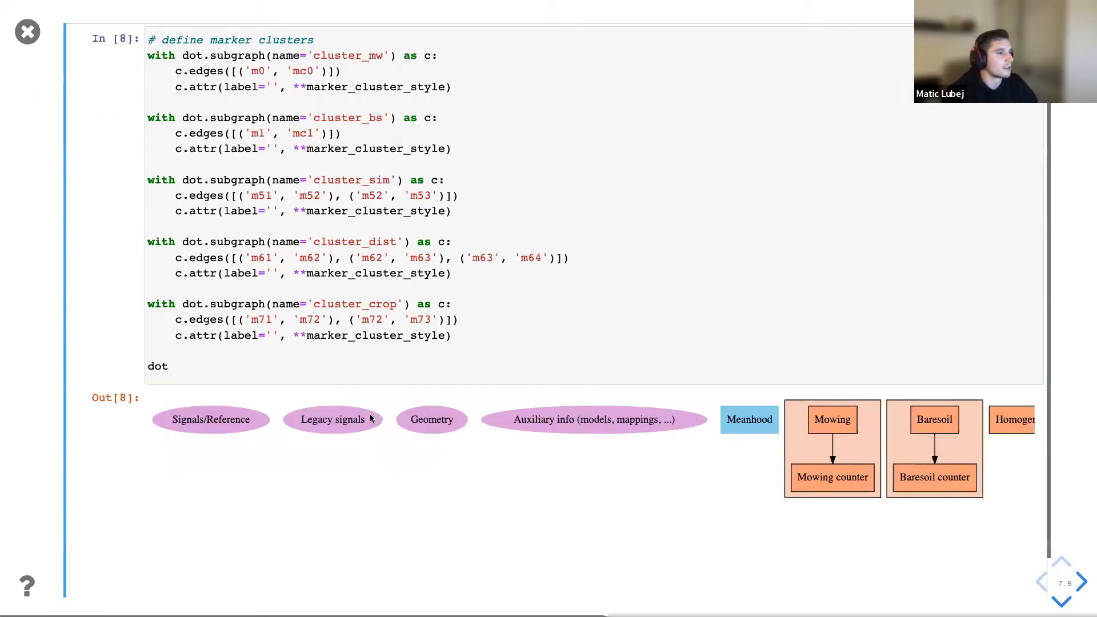
# Scroll across the clustered graph output, then down to the signal edges cell.
pyautogui.hscroll(3)
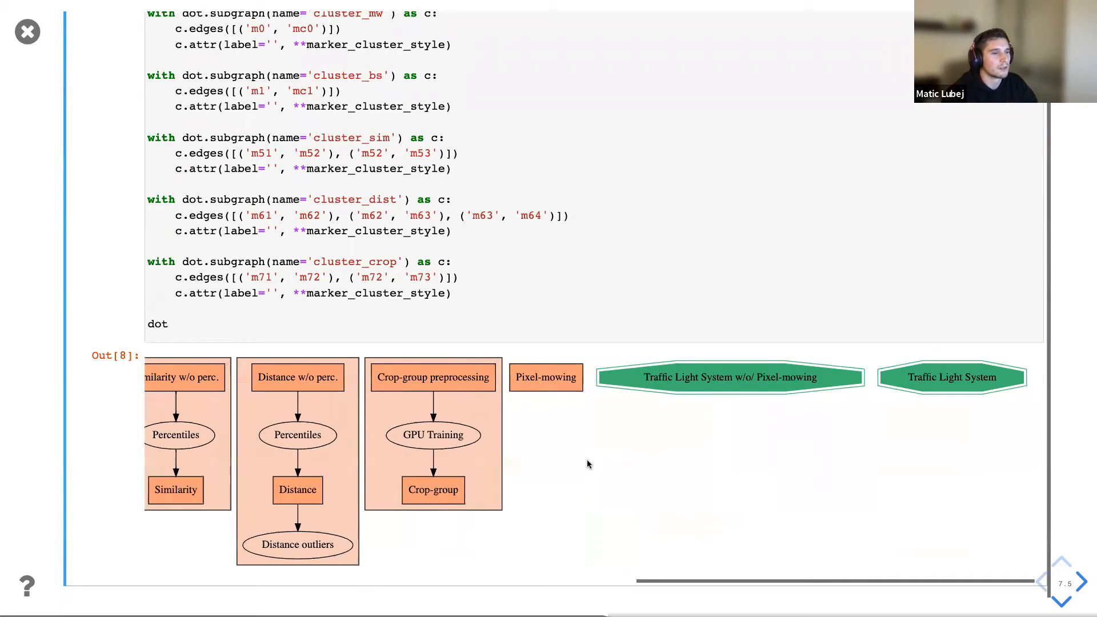
pyautogui.hscroll(-3)
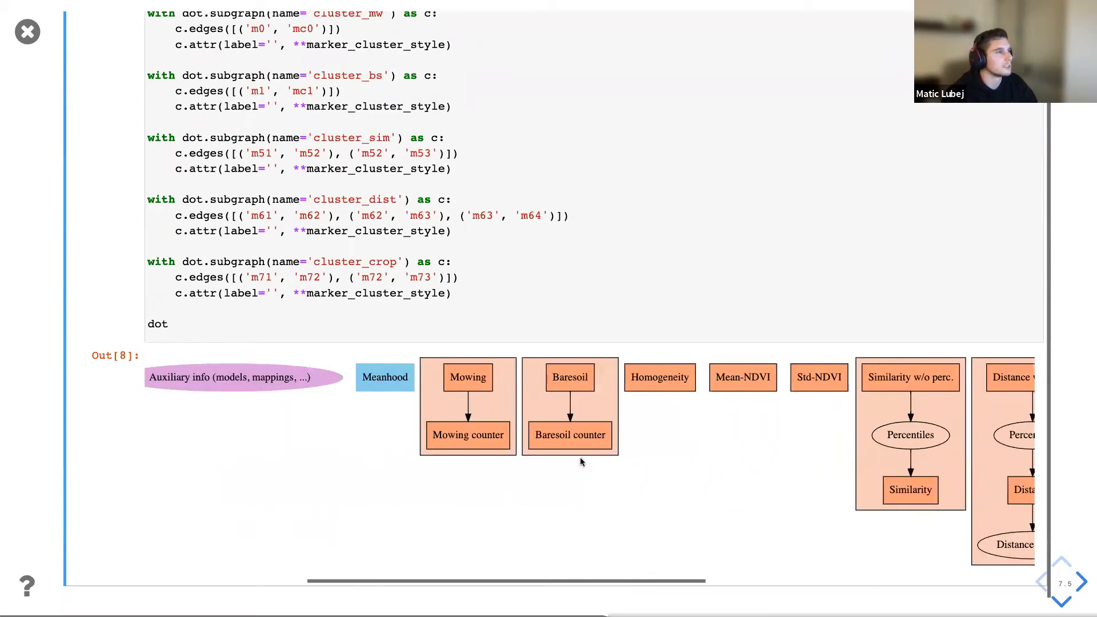
pyautogui.scroll(-3)
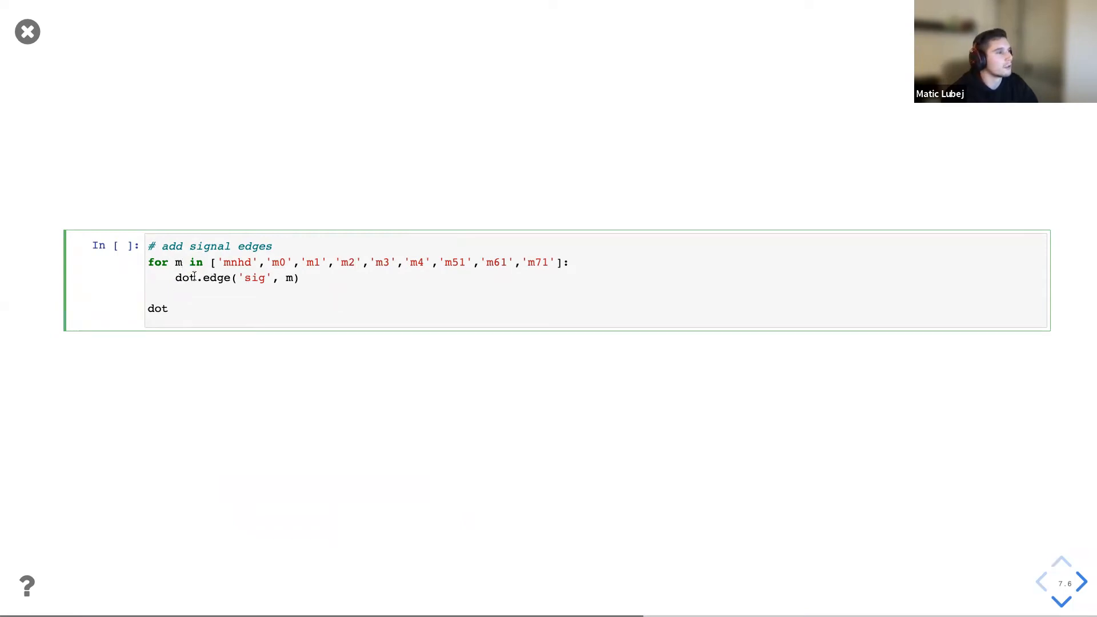
# Run the signal edges cell and scroll through the full Traffic Light System graph.
pyautogui.doubleClick(255, 277)
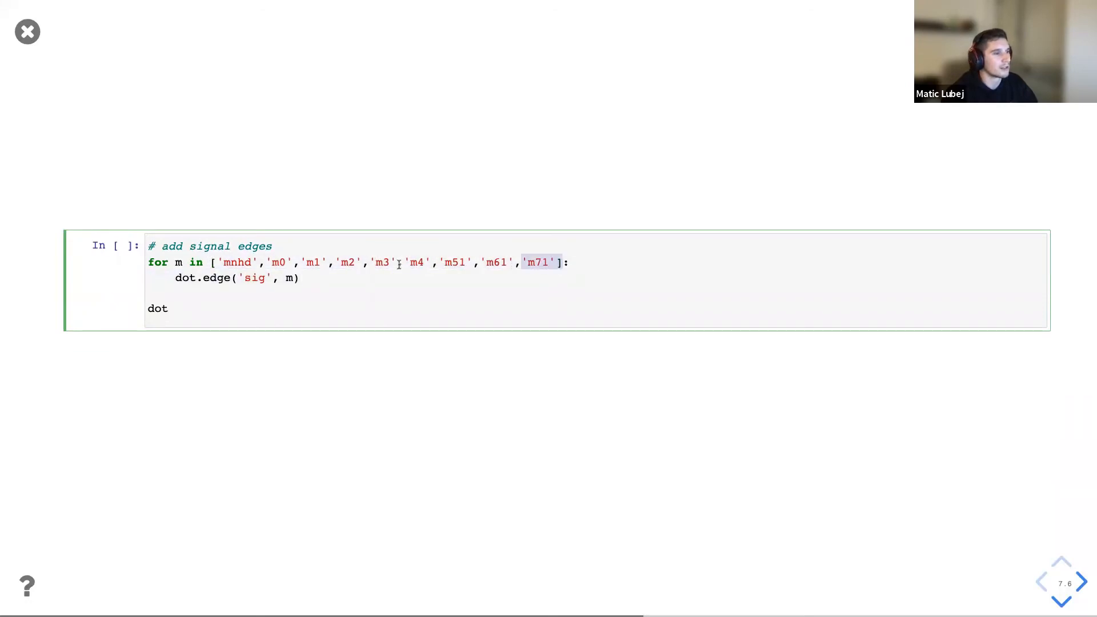
pyautogui.press('shift+enter')
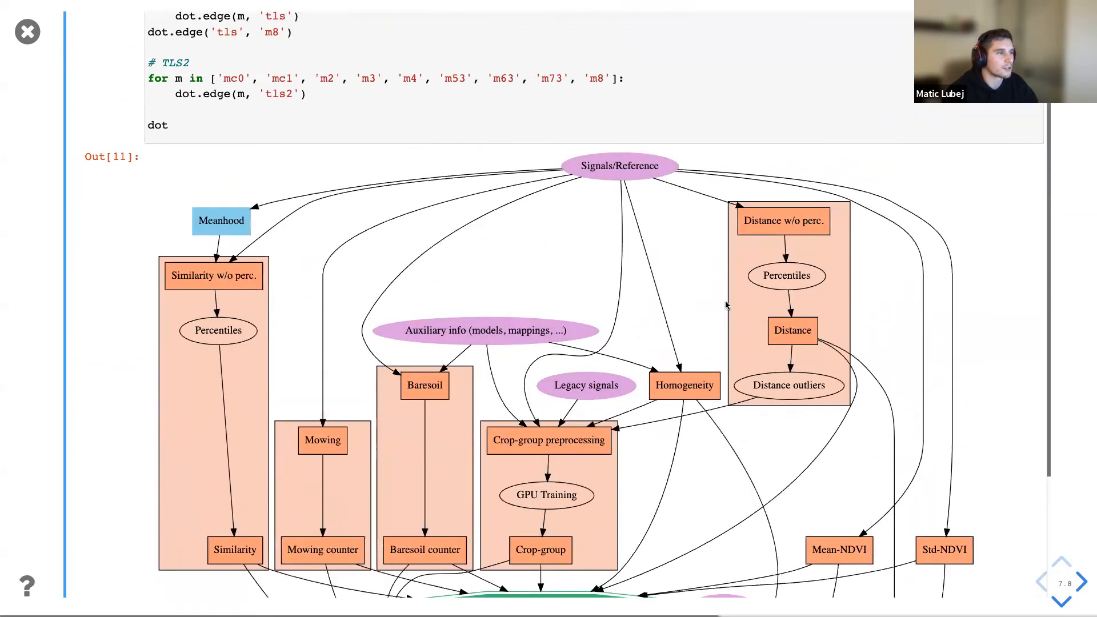
pyautogui.scroll(-3)
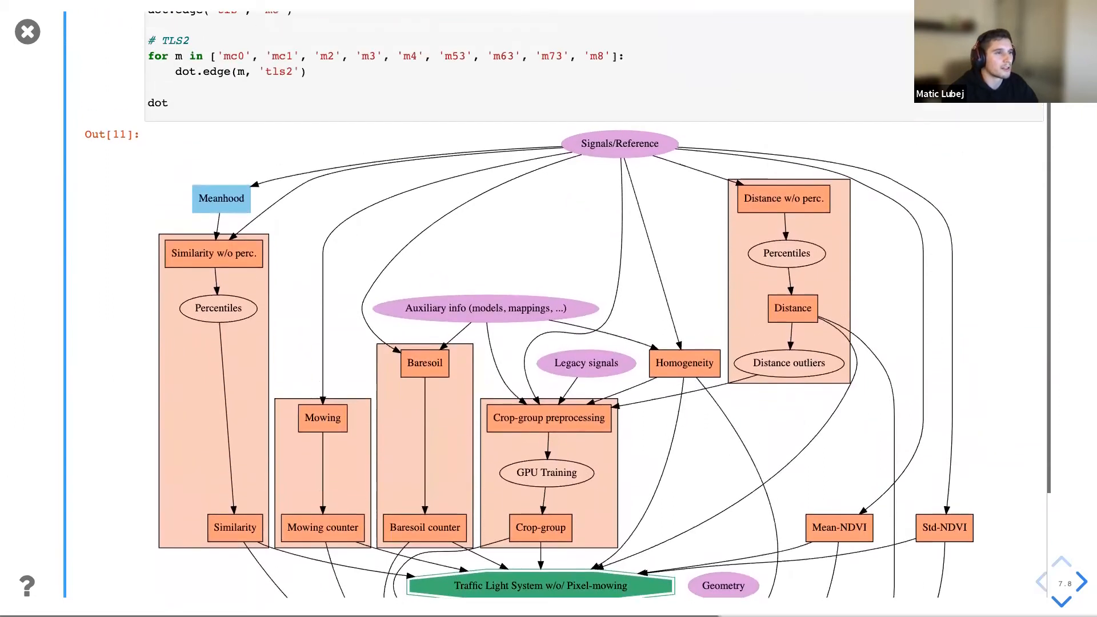
pyautogui.scroll(-3)
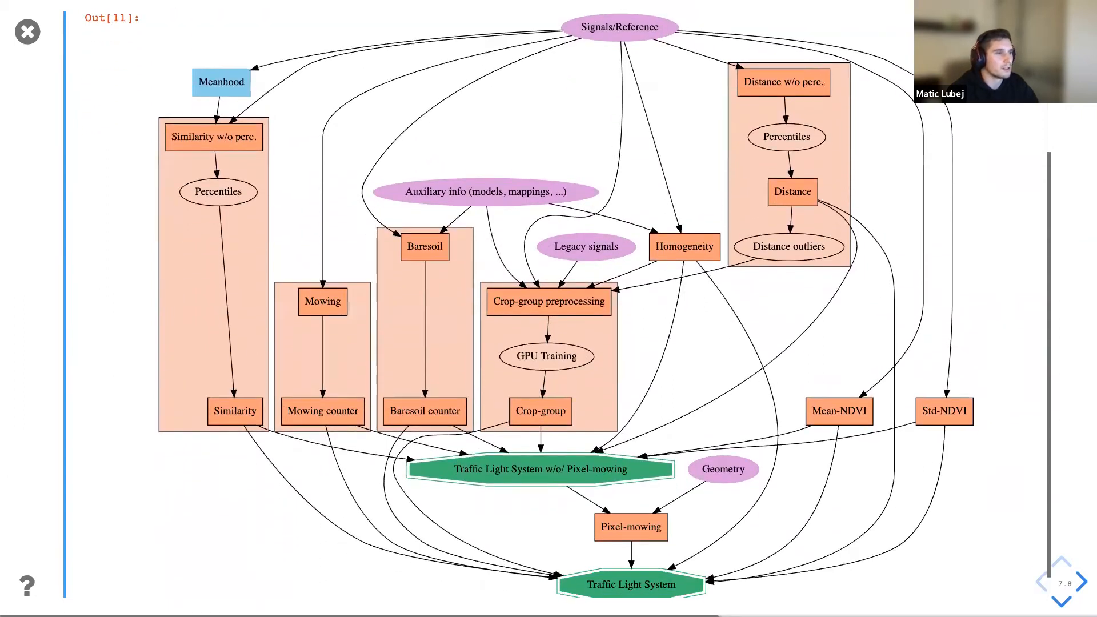
pyautogui.scroll(-3)
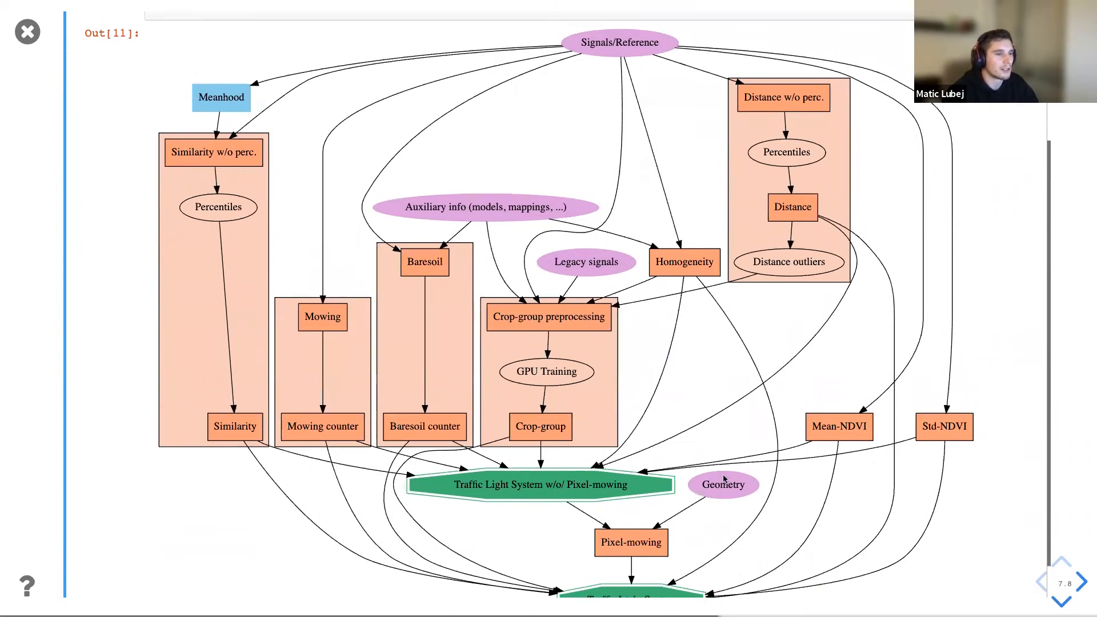
pyautogui.scroll(-3)
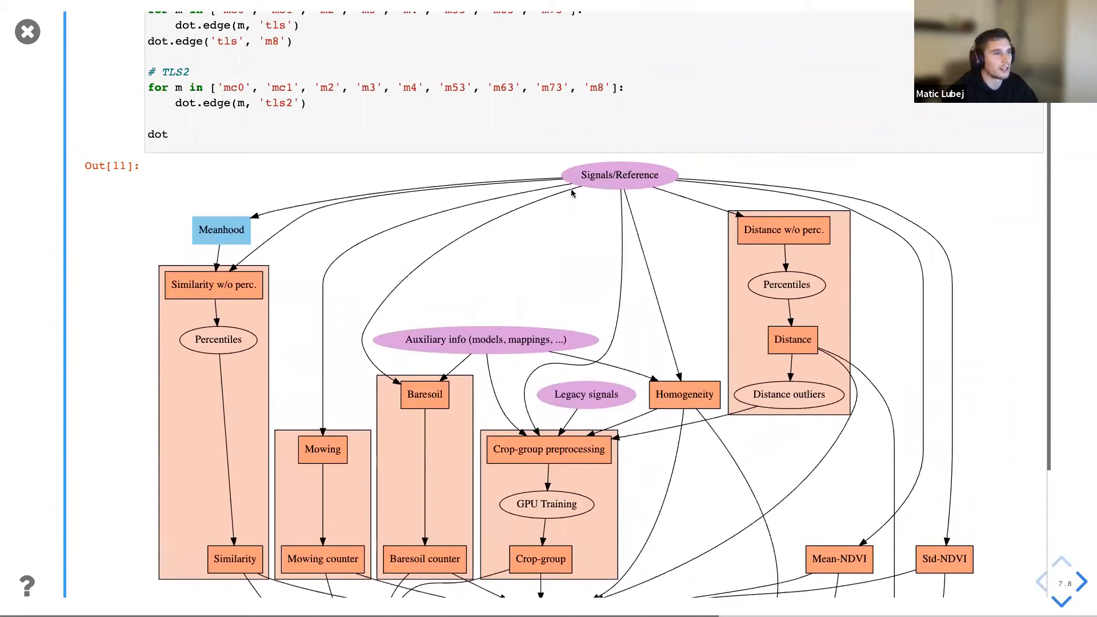
pyautogui.scroll(-3)
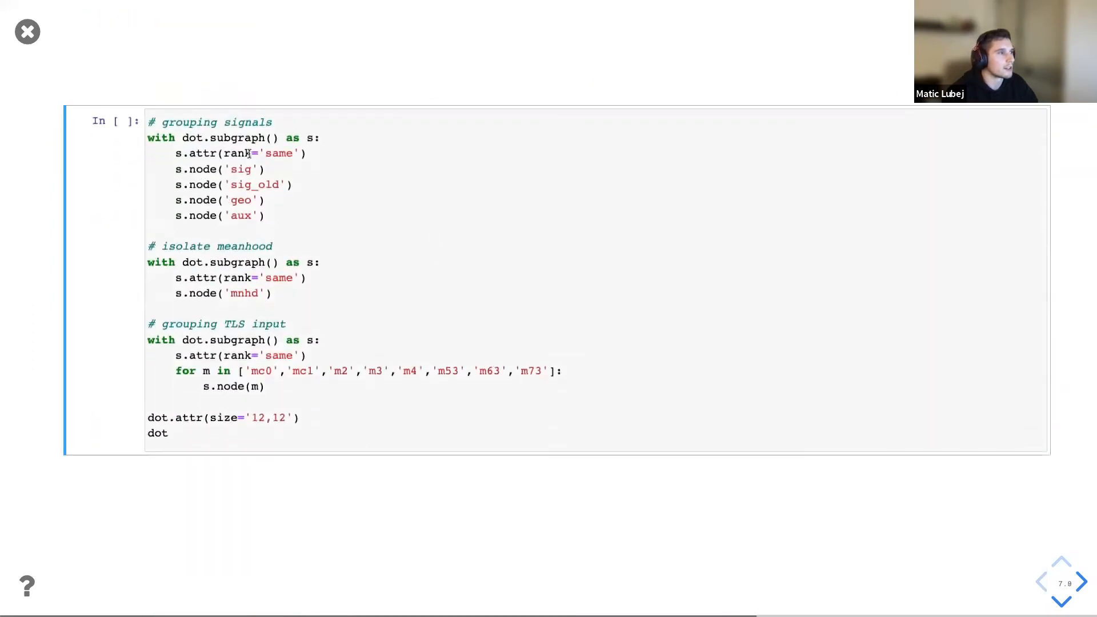
pyautogui.doubleClick(240, 137)
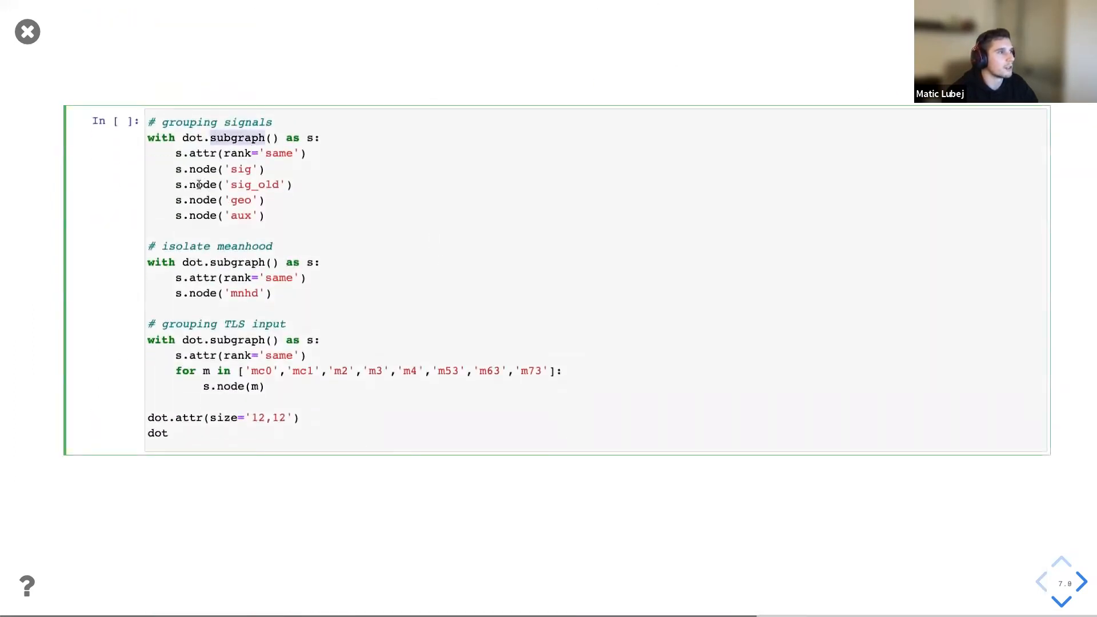
pyautogui.moveTo(174, 168); pyautogui.dragTo(264, 216)
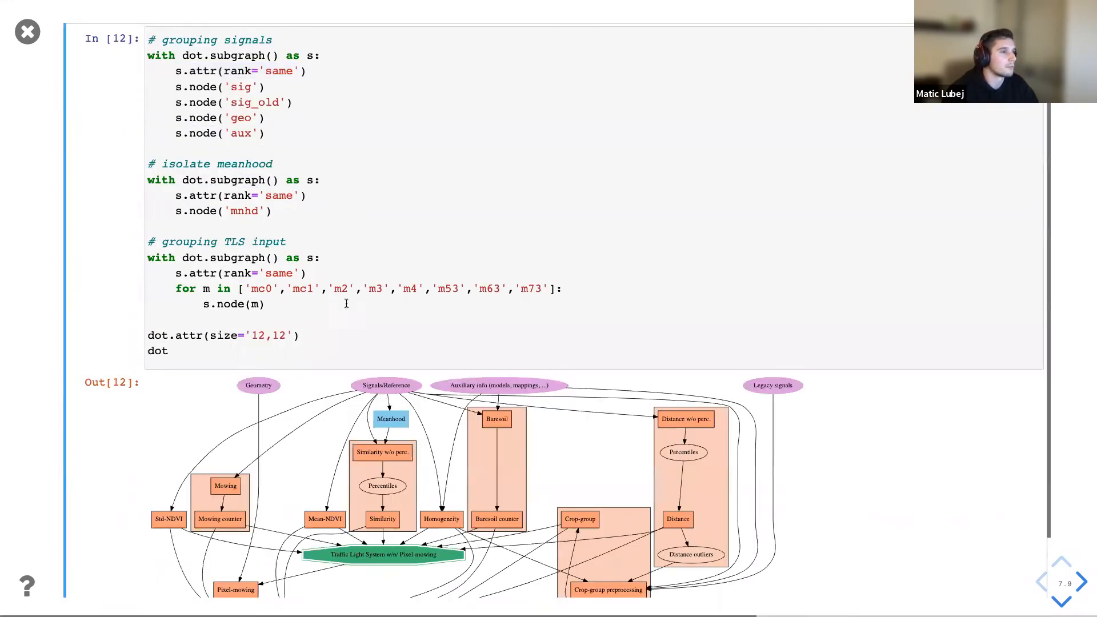
pyautogui.scroll(-3)
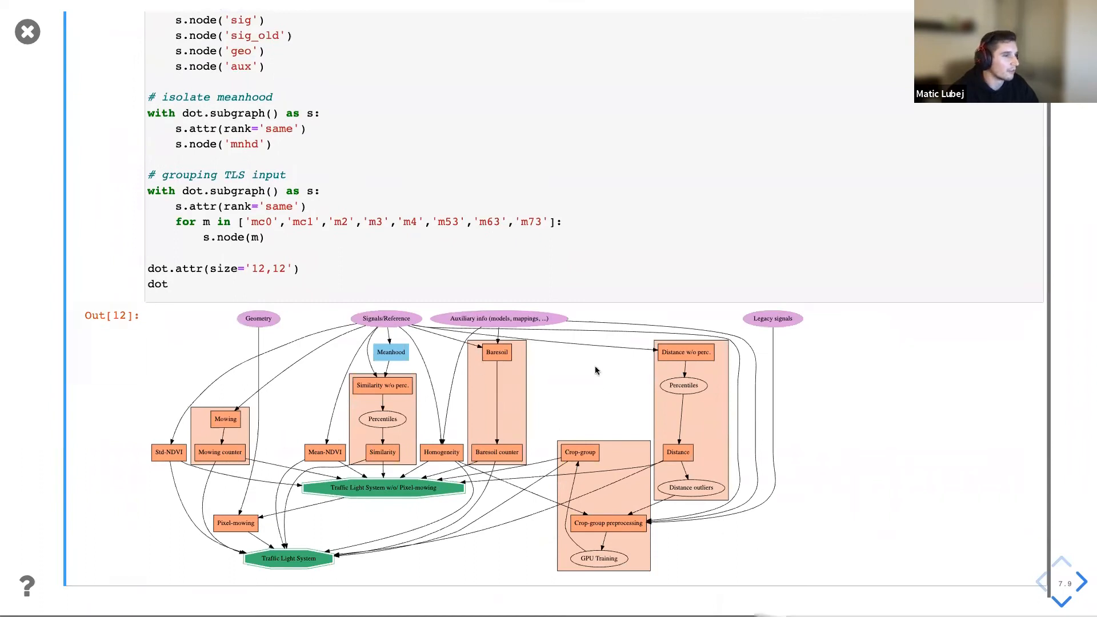
pyautogui.moveTo(794, 485)
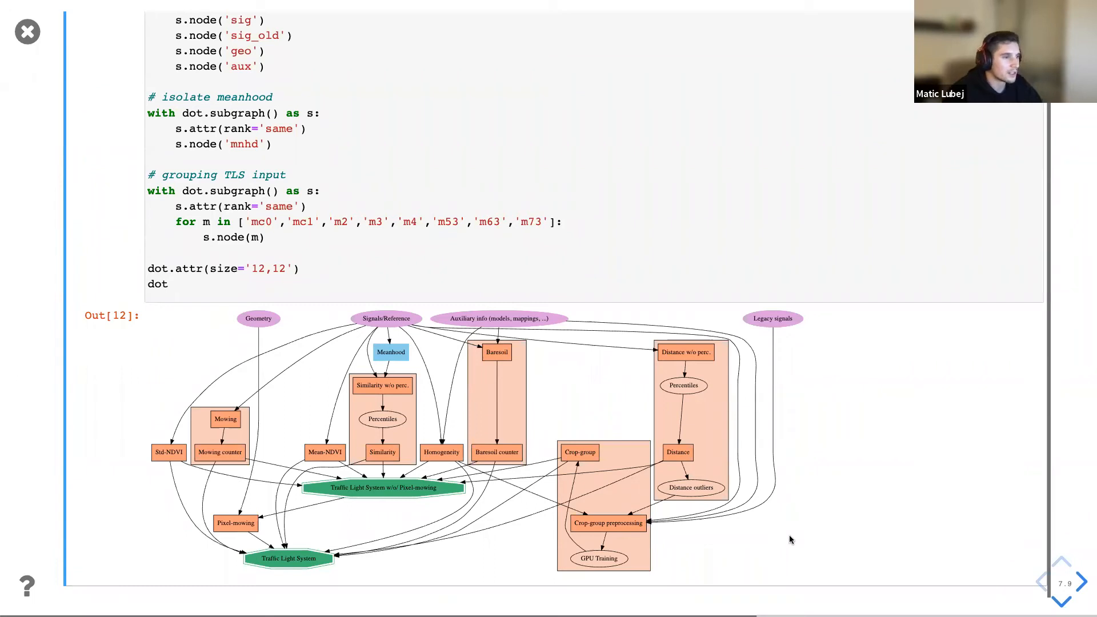
pyautogui.moveTo(714, 434)
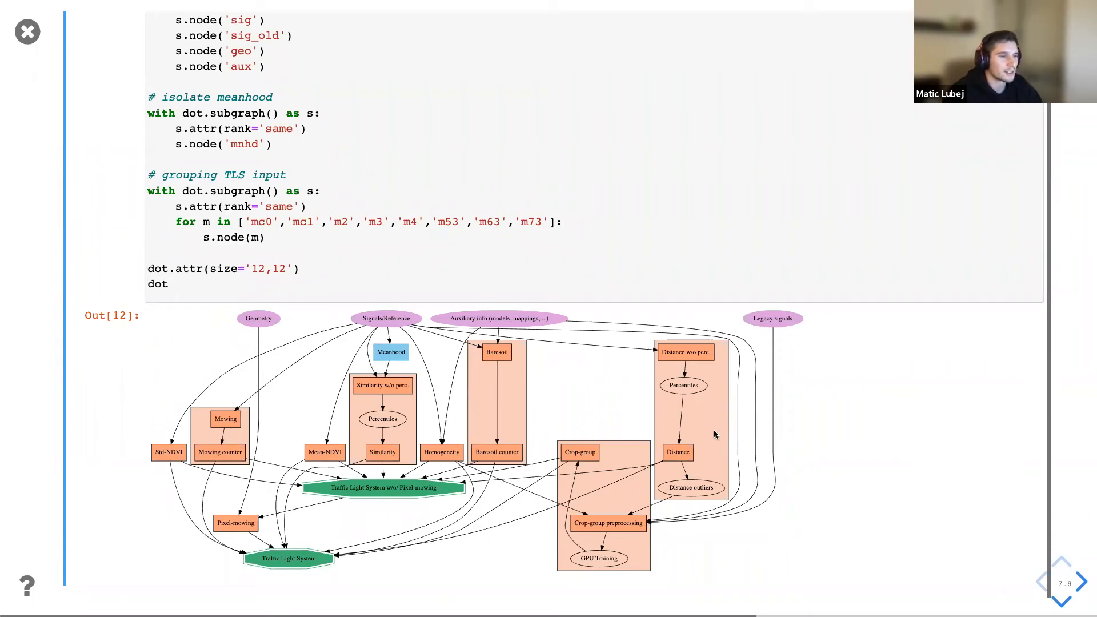
pyautogui.moveTo(714, 434)
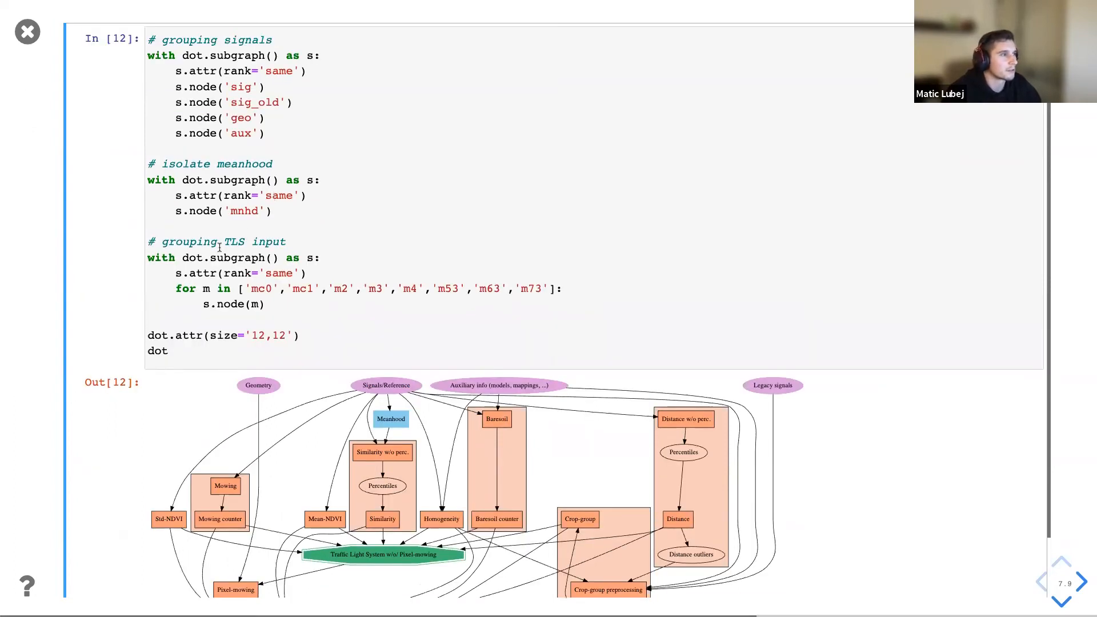
pyautogui.scroll(-3)
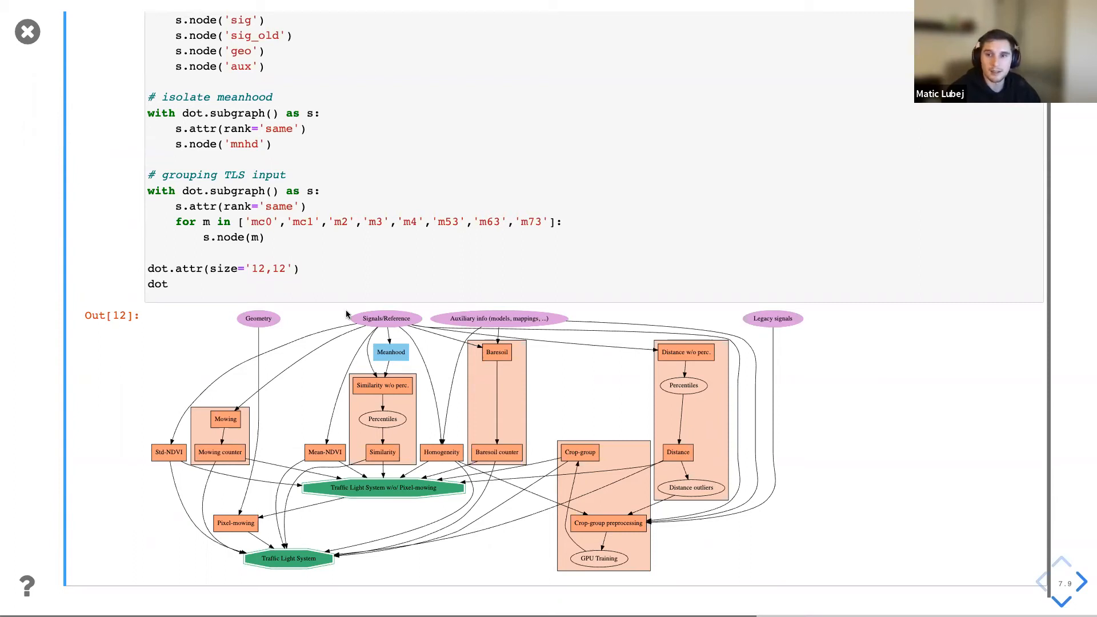
pyautogui.moveTo(656, 432)
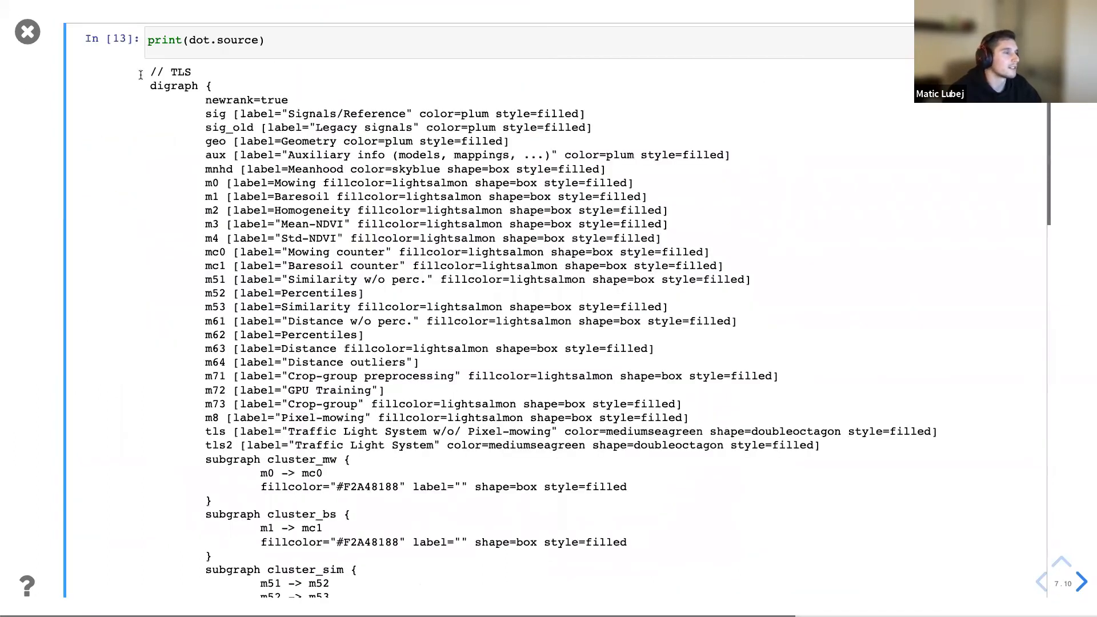
# Scroll to the printed TLS DOT source and switch over to Graphviz Online.
pyautogui.scroll(-3)
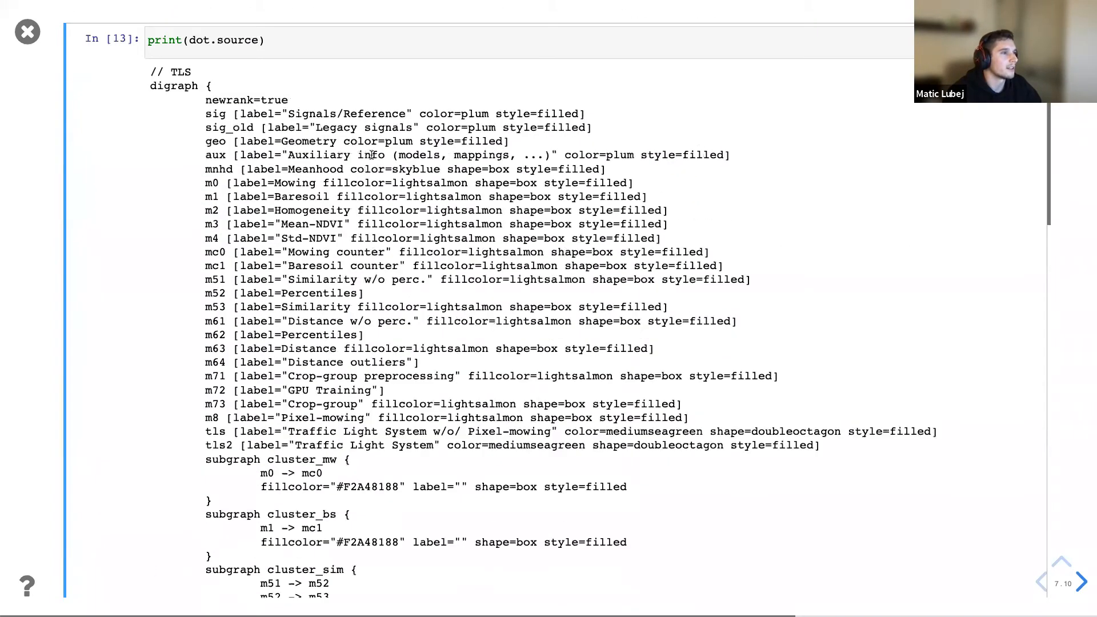
pyautogui.scroll(-3)
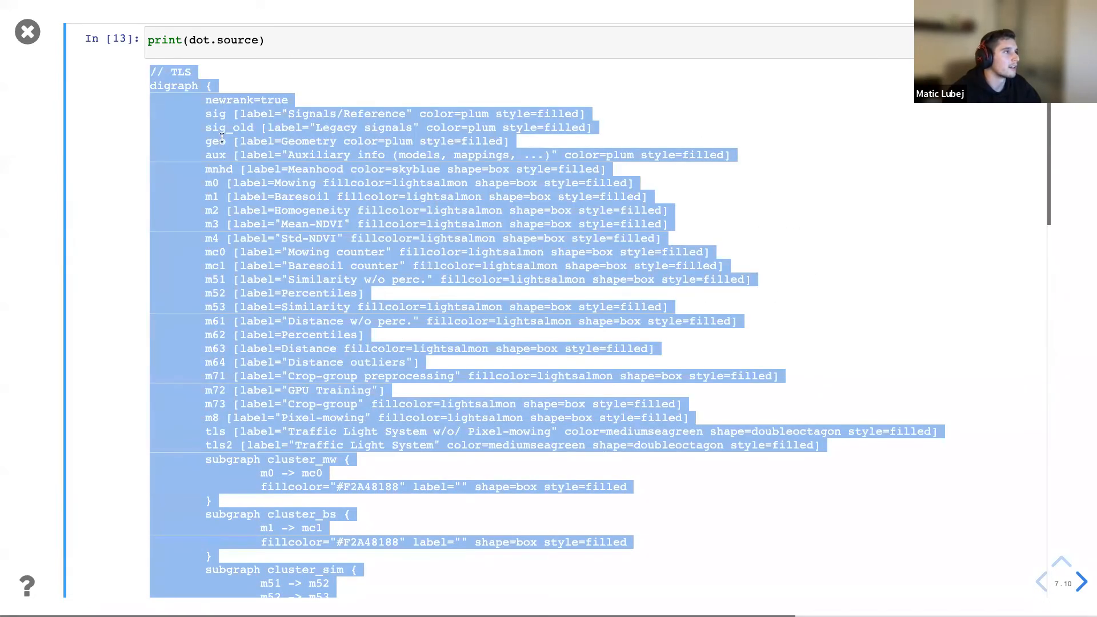
pyautogui.press('alt+tab')
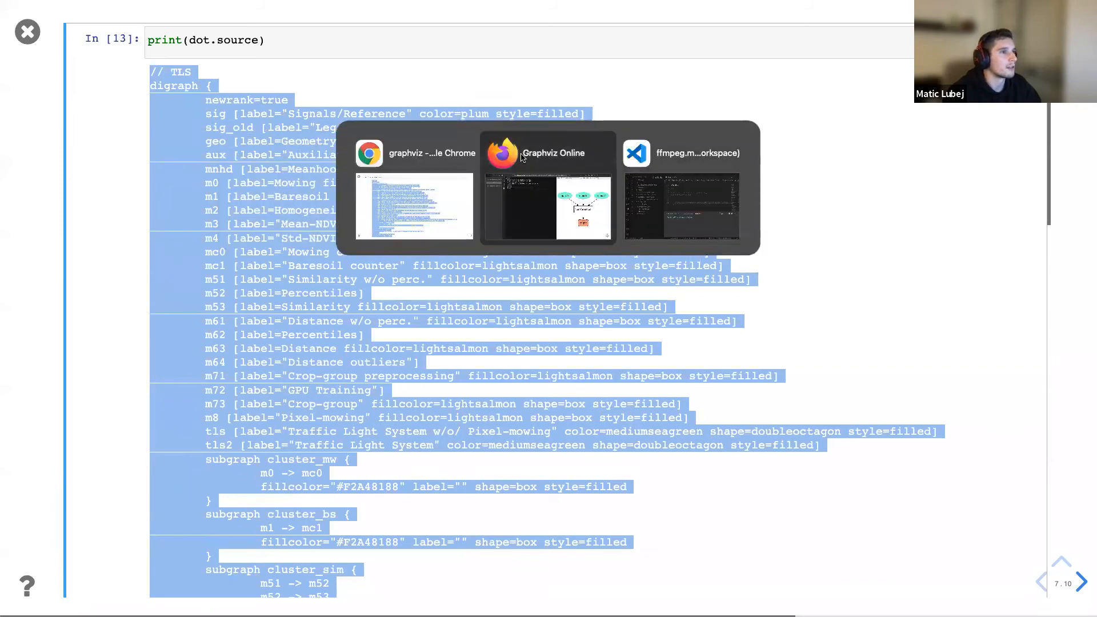
pyautogui.click(547, 153)
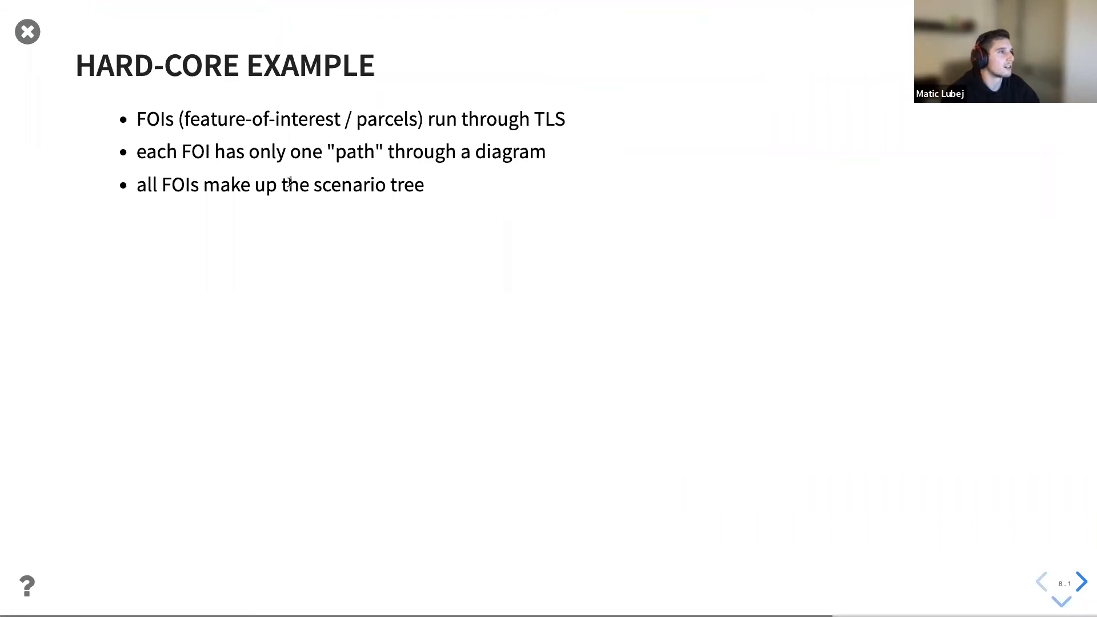
pyautogui.moveTo(382, 290)
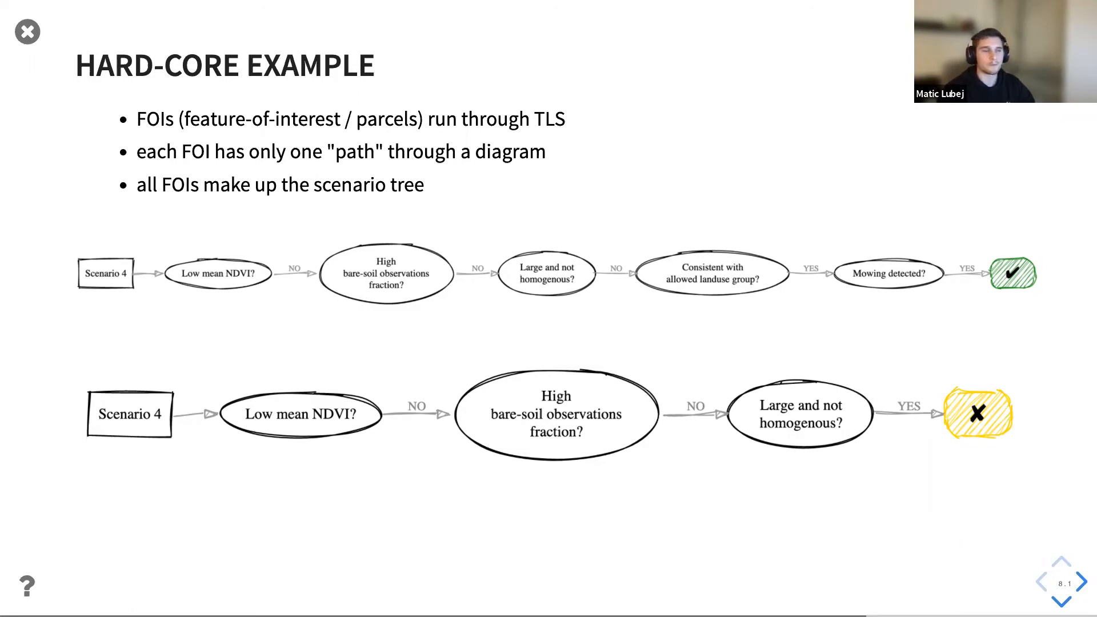
# Step to the question slide, reveal the YES answer, then reach the DATA DUMP slide.
pyautogui.click(1079, 582)
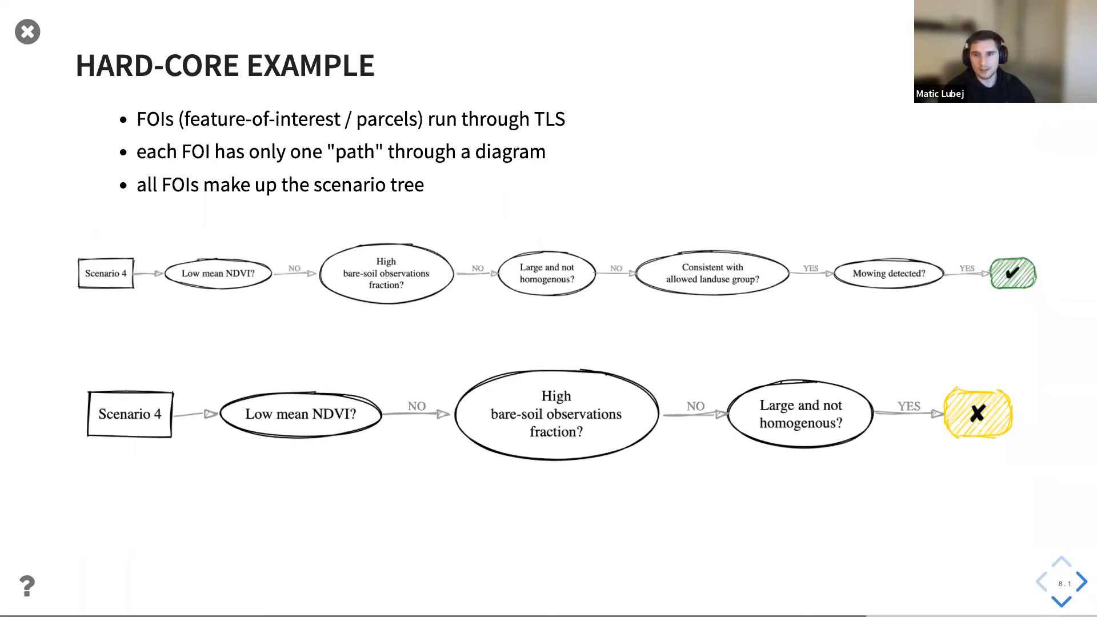
pyautogui.click(1078, 583)
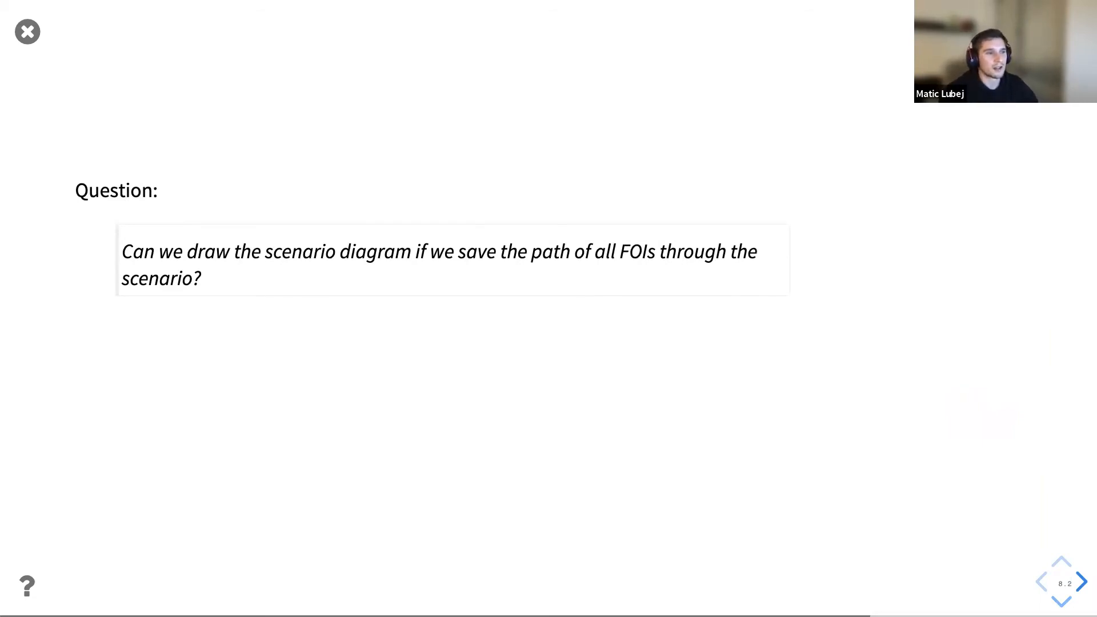
pyautogui.click(1061, 598)
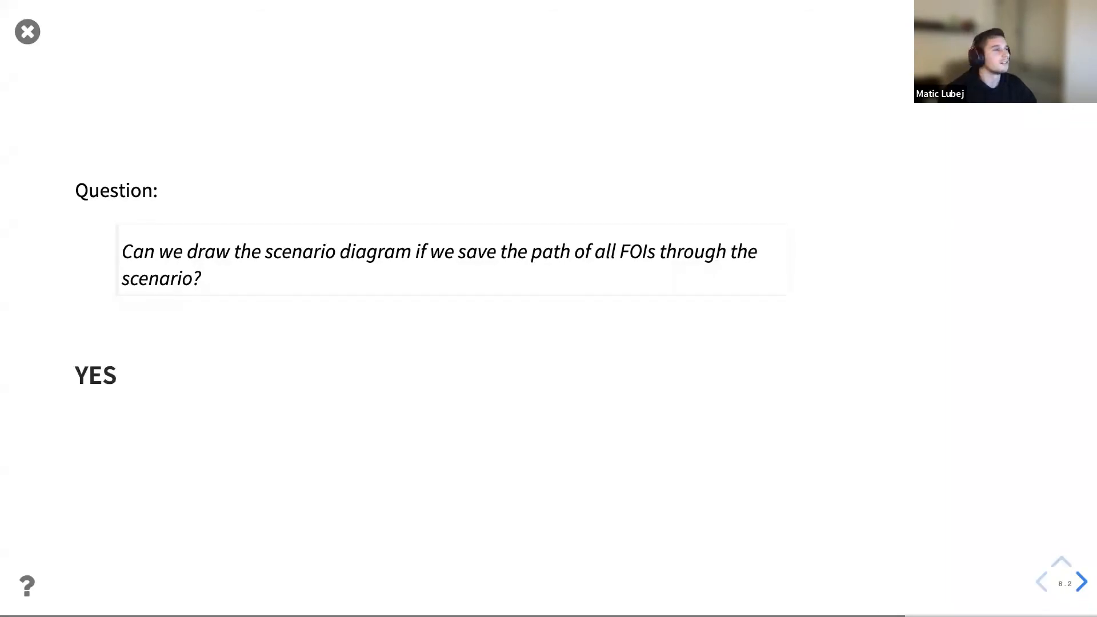
pyautogui.click(1079, 582)
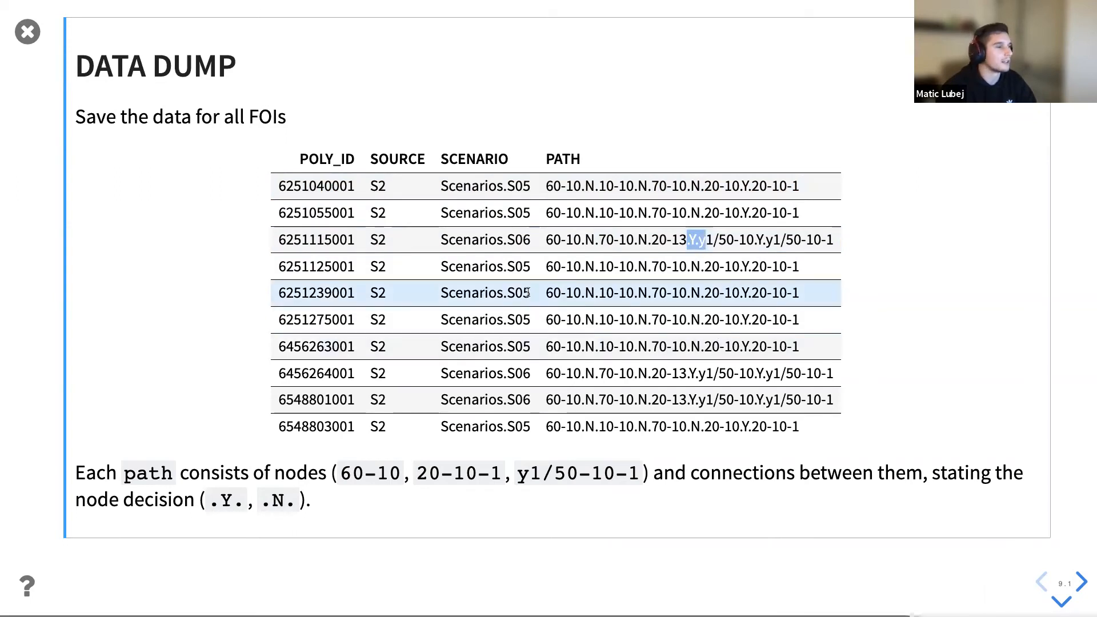
# Advance through the steps-toward-fame list to the Scenarios.S06 crop-group decision-tree diagram.
pyautogui.click(1079, 582)
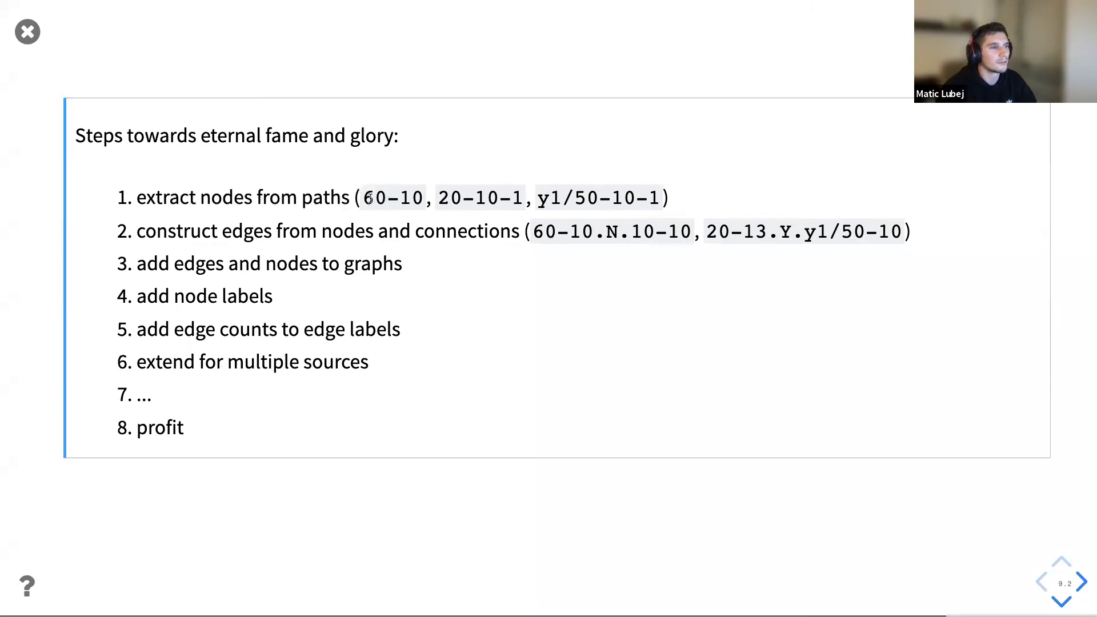
pyautogui.moveTo(221, 230); pyautogui.dragTo(636, 231)
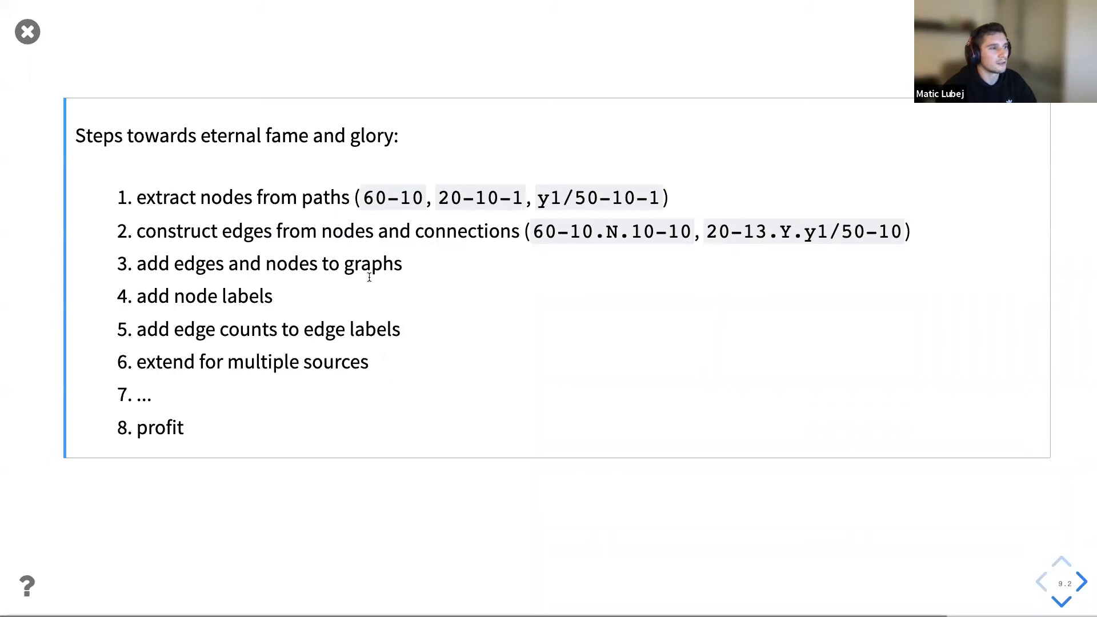
pyautogui.moveTo(351, 330)
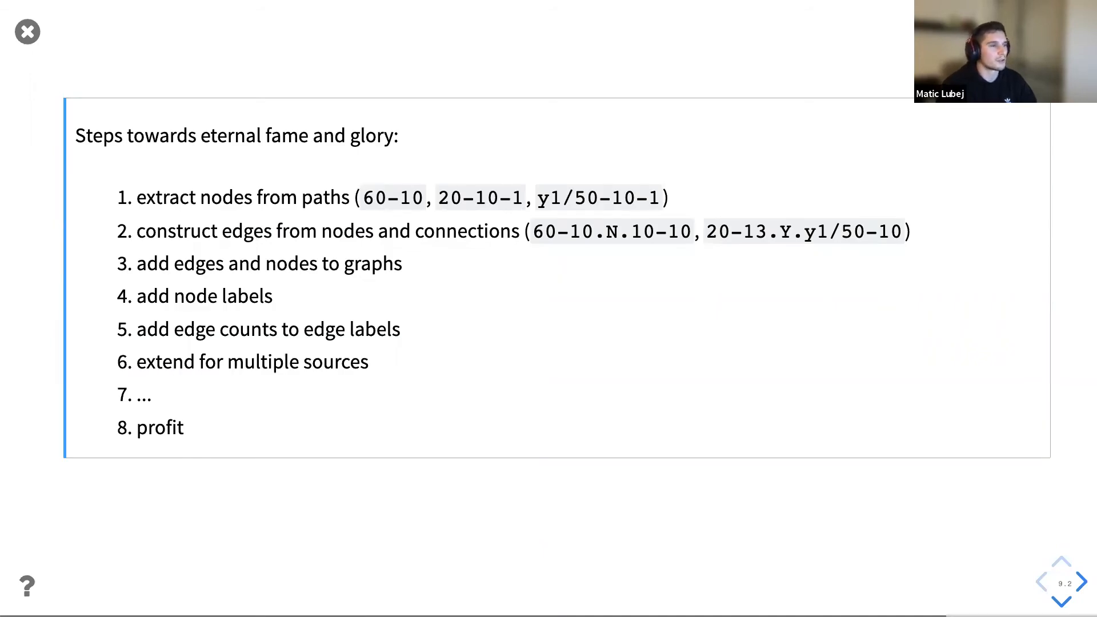
pyautogui.click(1079, 583)
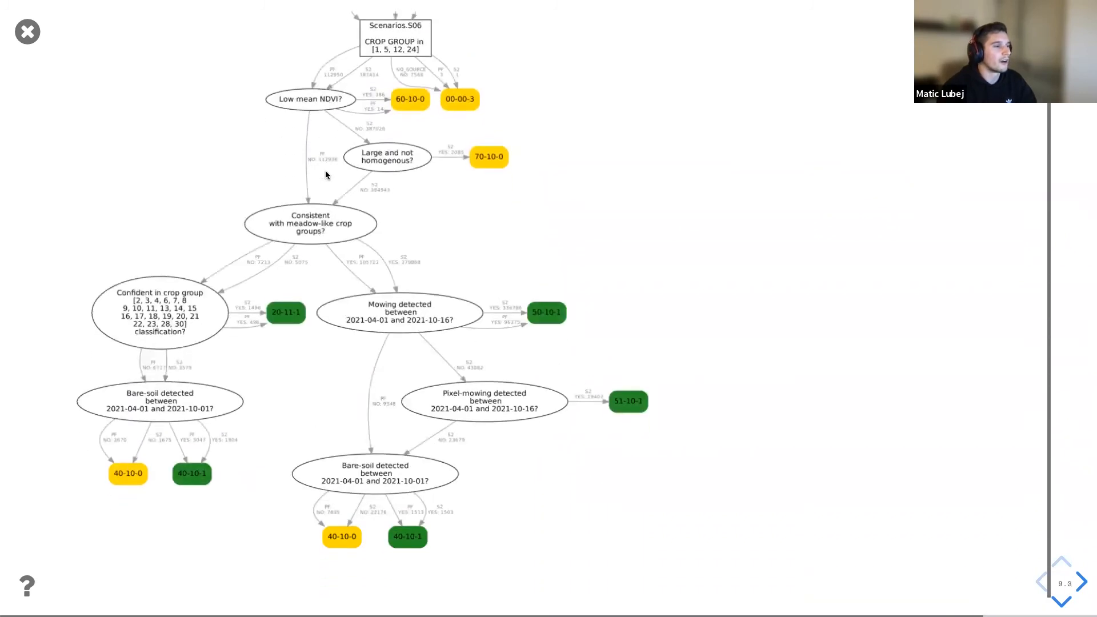
pyautogui.scroll(-3)
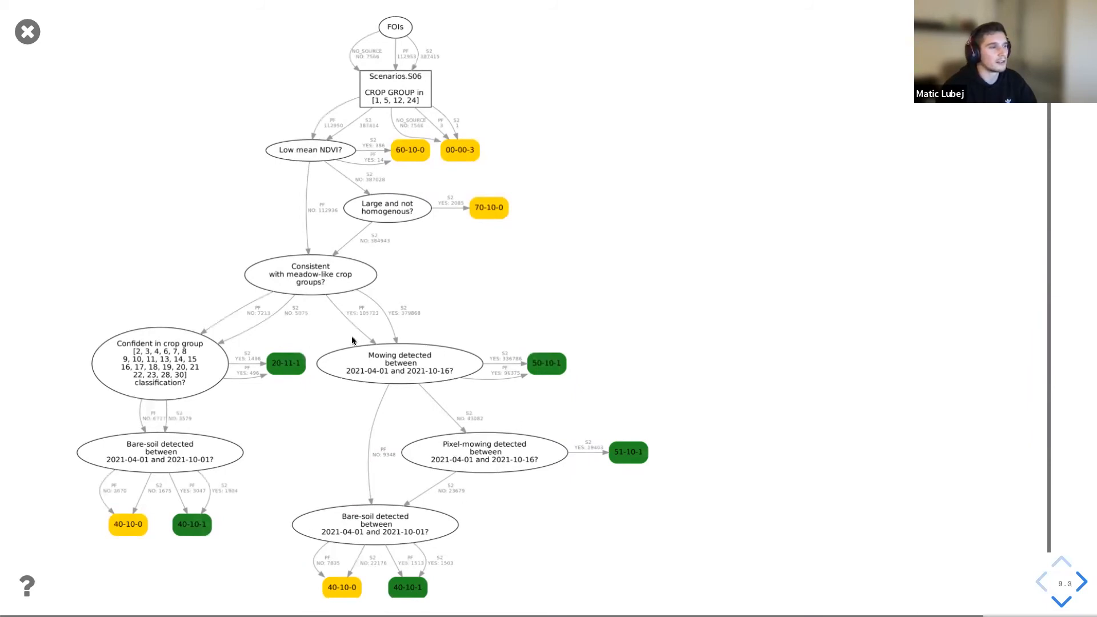
pyautogui.moveTo(612, 364)
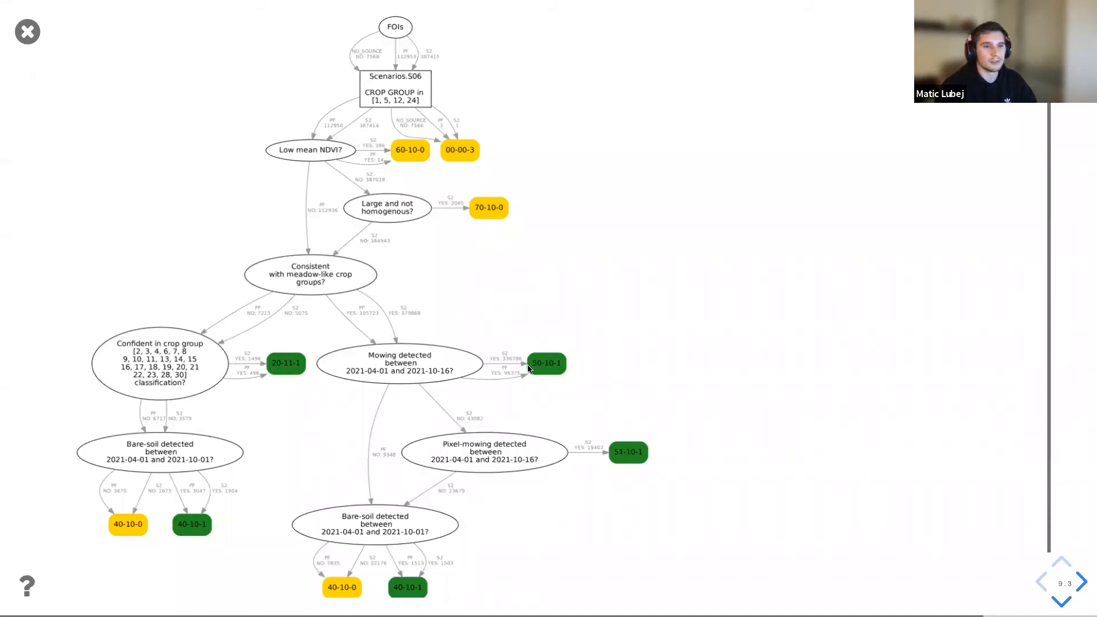
# Advance to slide 9.4 and scroll down through its generated DOT source.
pyautogui.click(1079, 581)
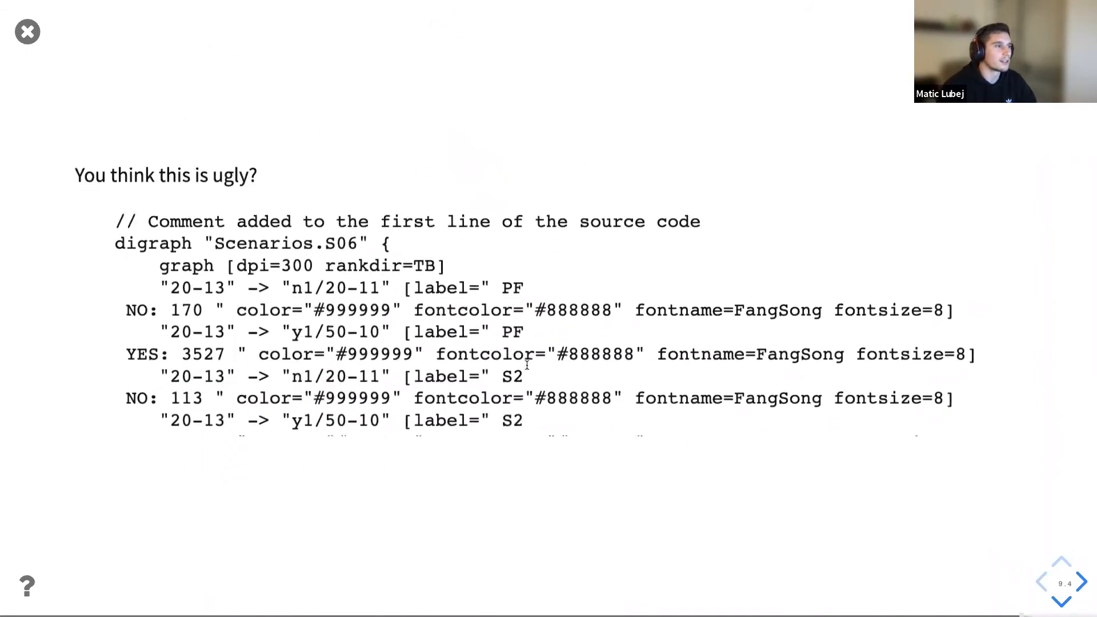
pyautogui.scroll(-3)
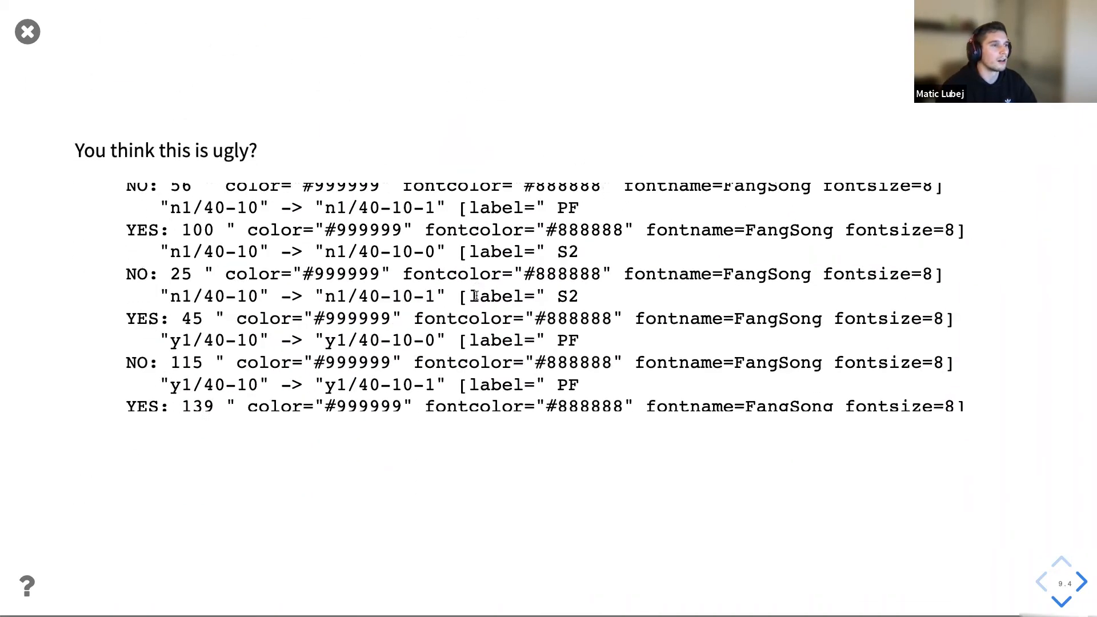
pyautogui.scroll(-3)
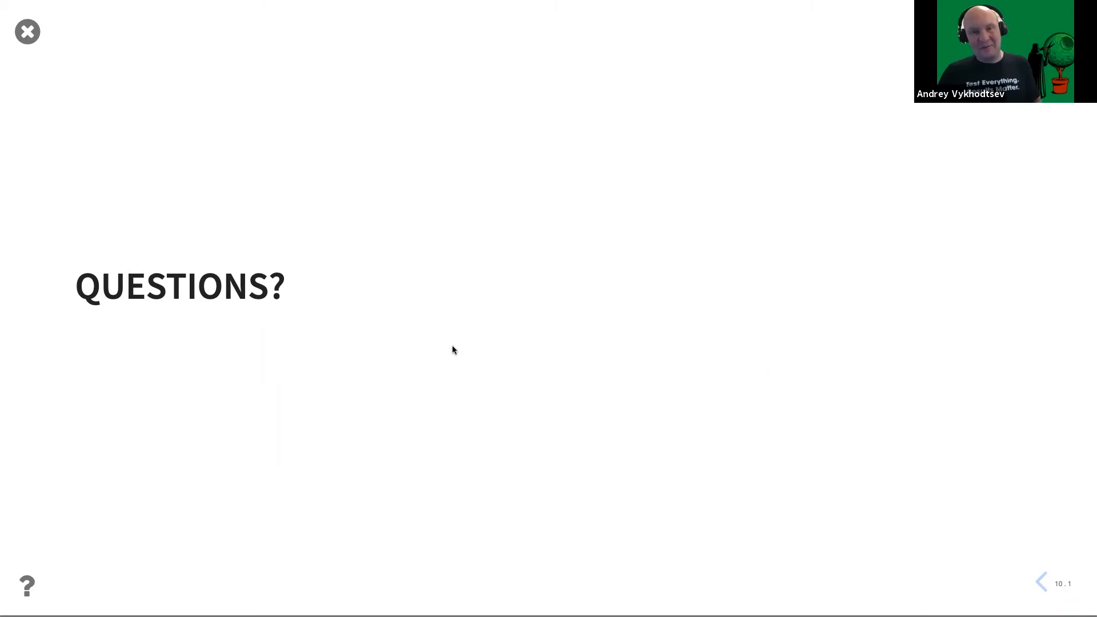
pyautogui.moveTo(602, 6)
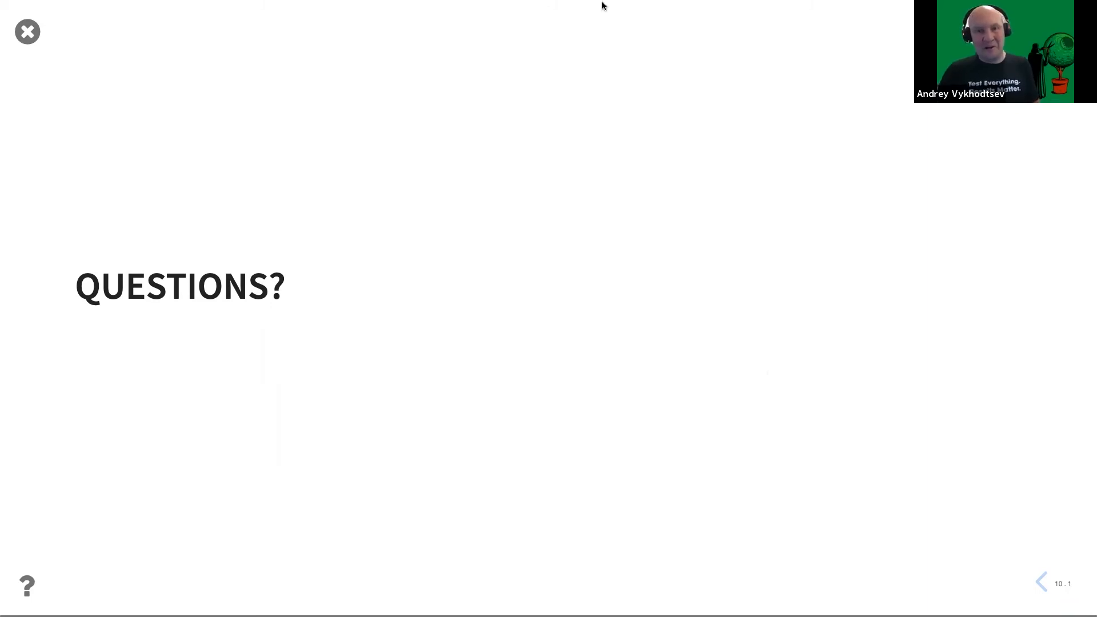
pyautogui.moveTo(624, 189)
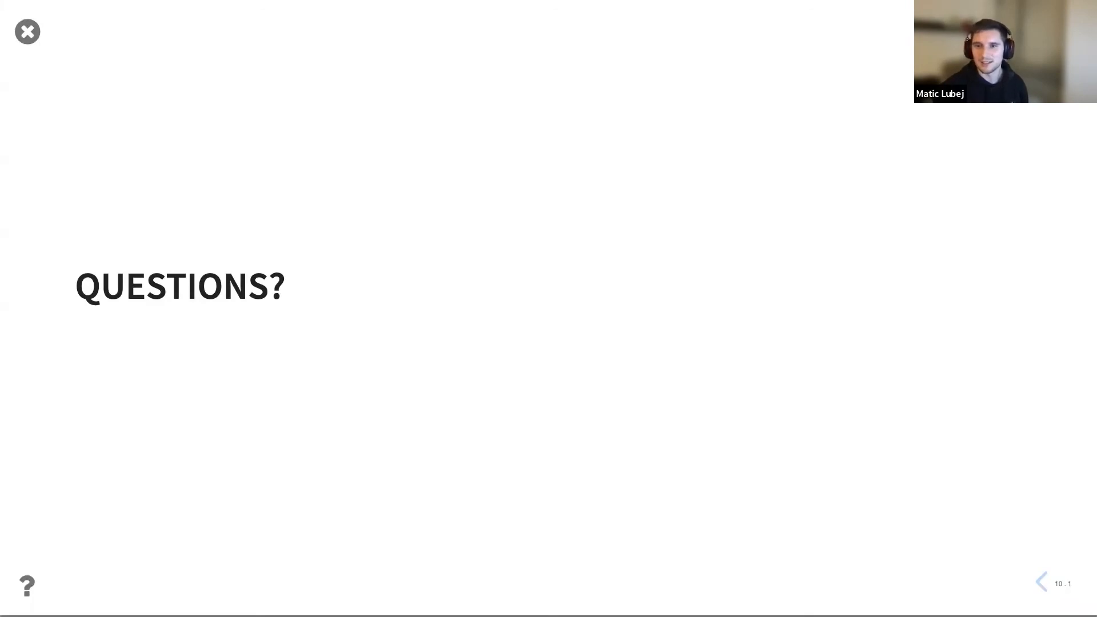
pyautogui.moveTo(626, 193)
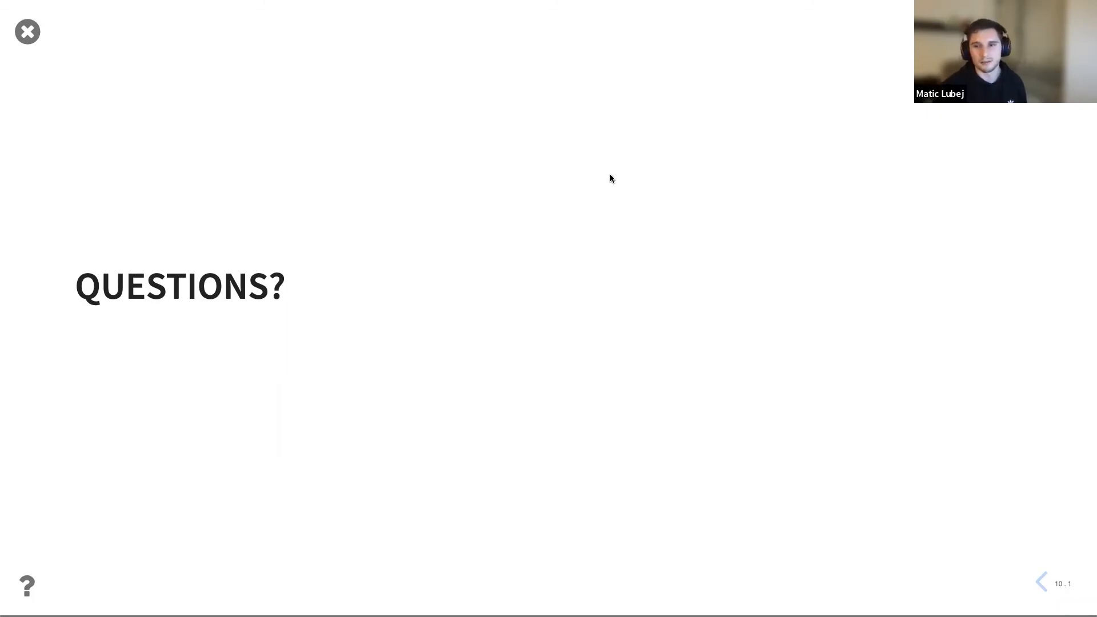
pyautogui.moveTo(608, 183)
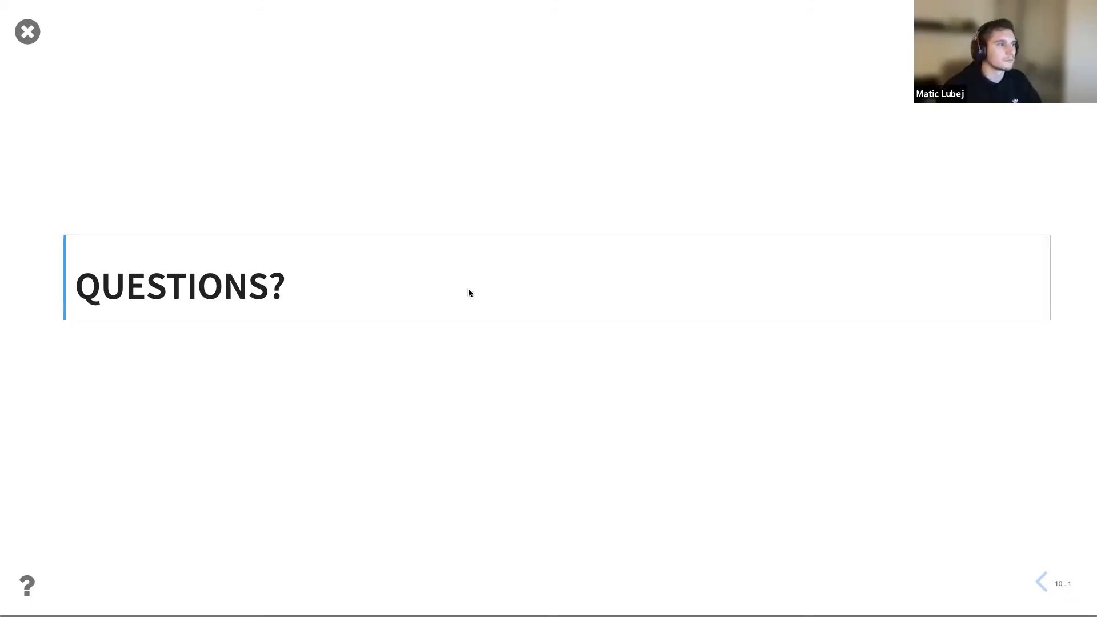
pyautogui.moveTo(490, 423)
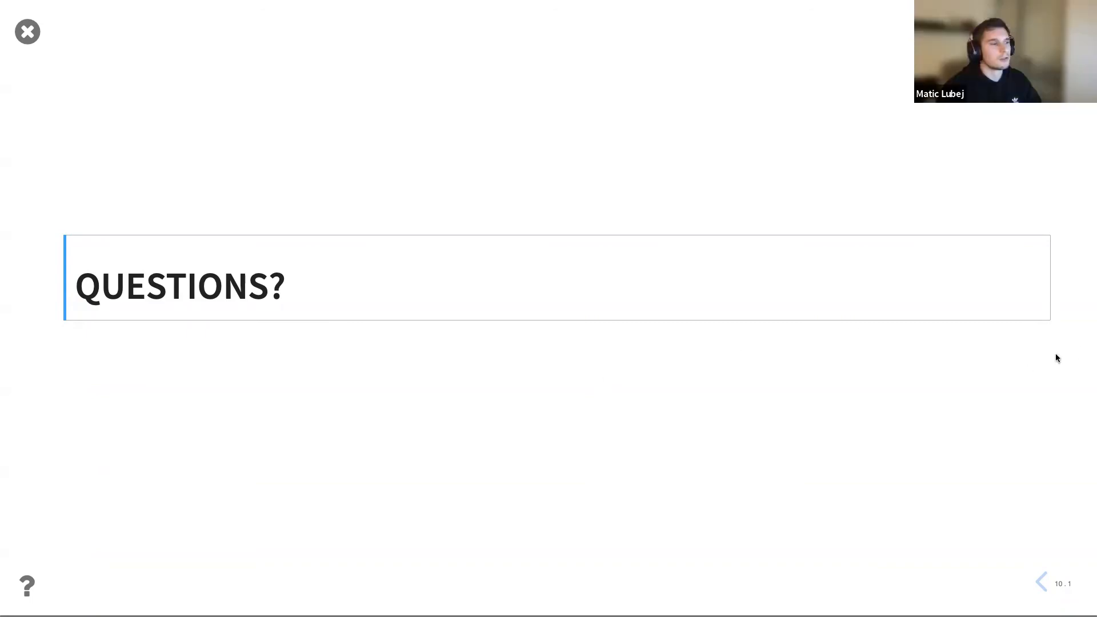
pyautogui.moveTo(676, 373)
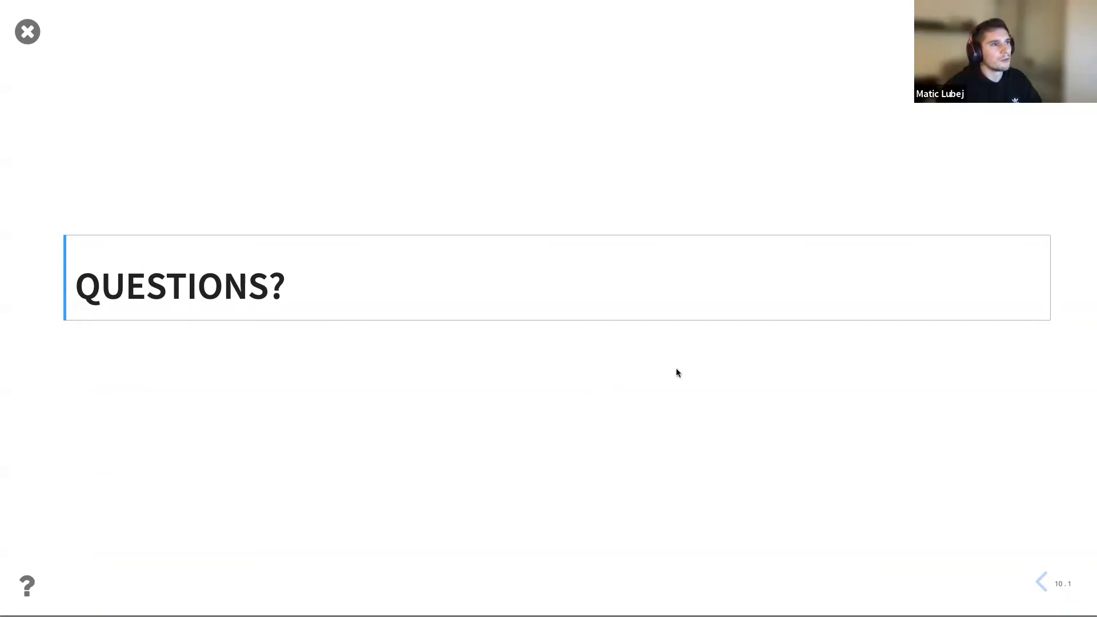
pyautogui.moveTo(228, 160)
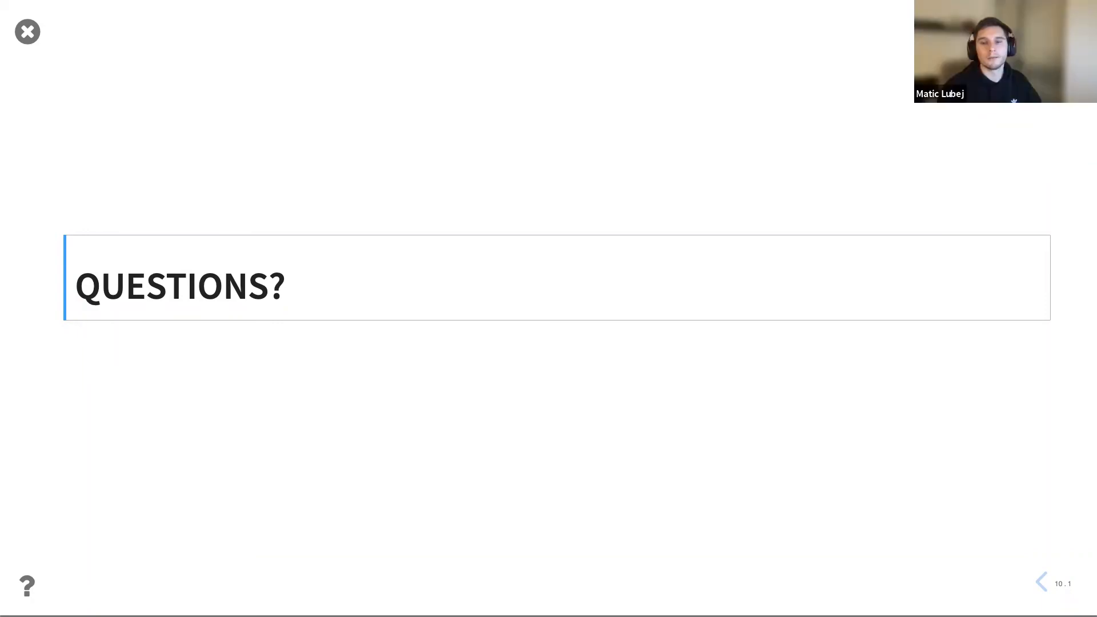
pyautogui.moveTo(357, 341)
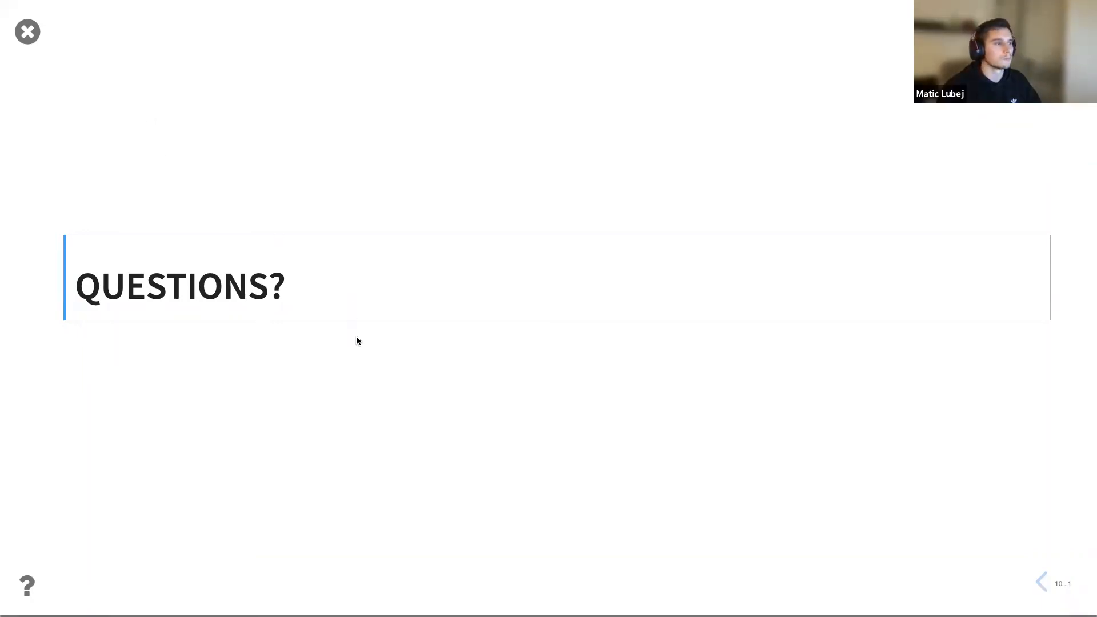
# Step back through the XML source, scenario question and FOI data dump slides to HARD-CORE EXAMPLE.
pyautogui.click(1040, 582)
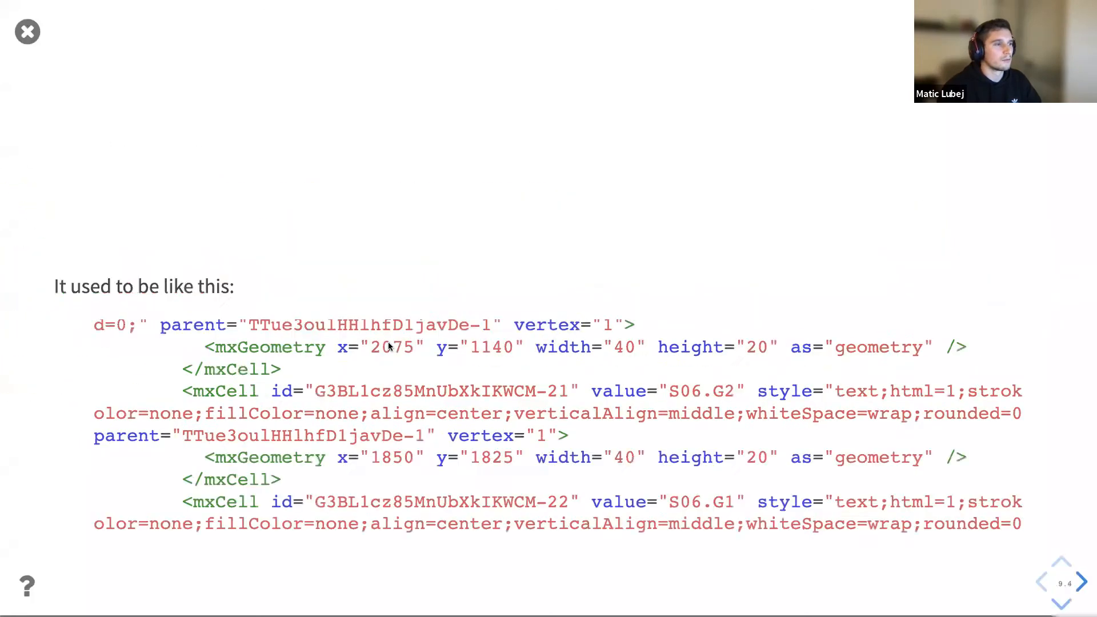
pyautogui.click(1079, 584)
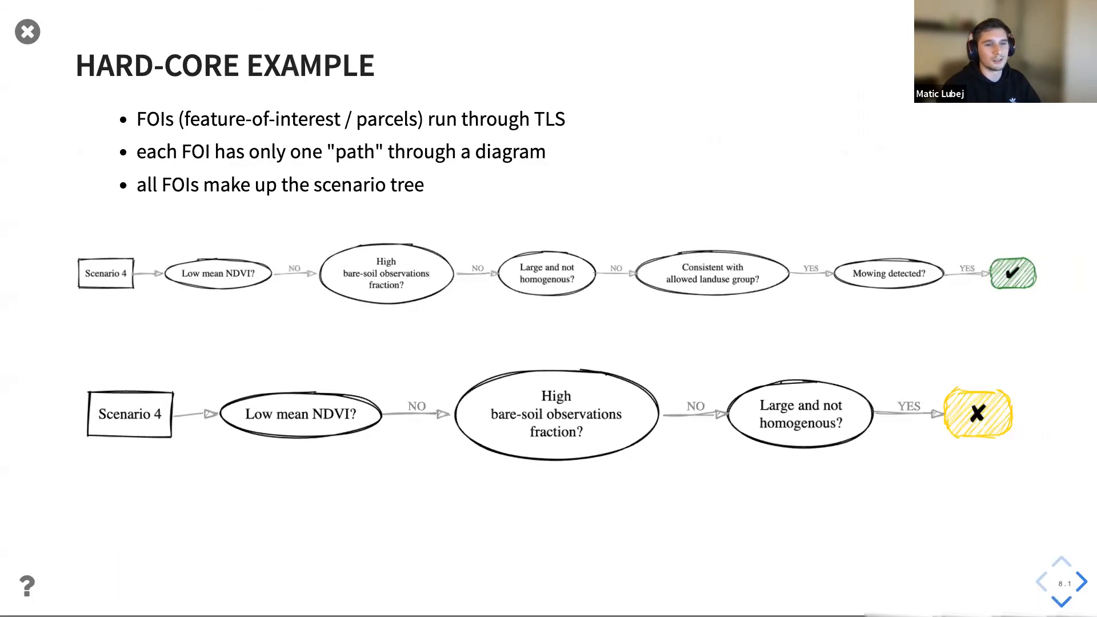
pyautogui.moveTo(761, 227)
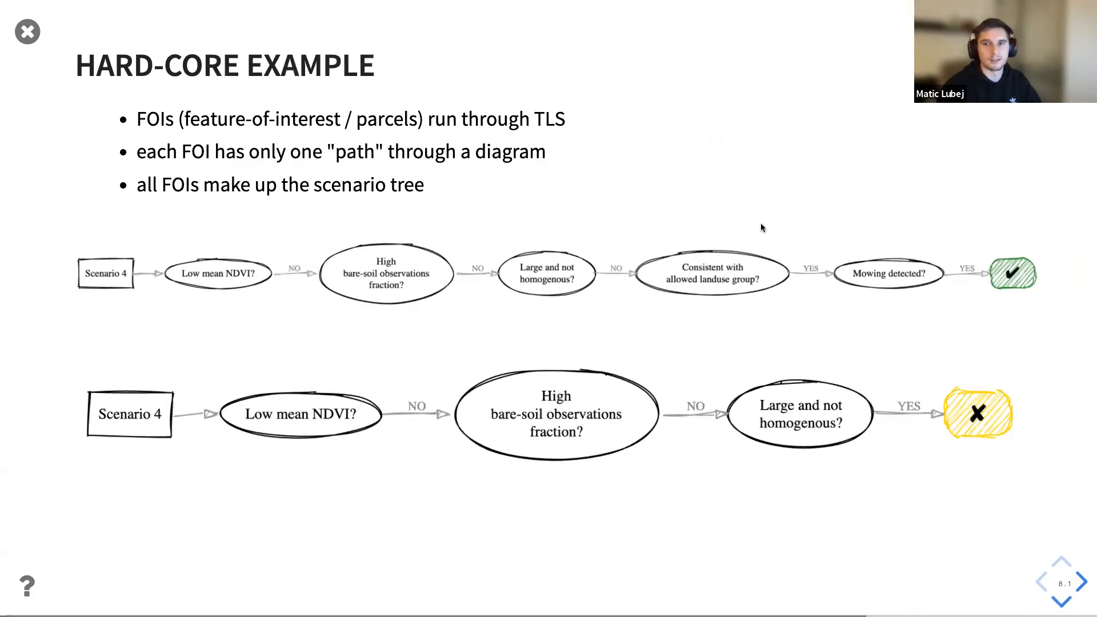
pyautogui.click(1080, 584)
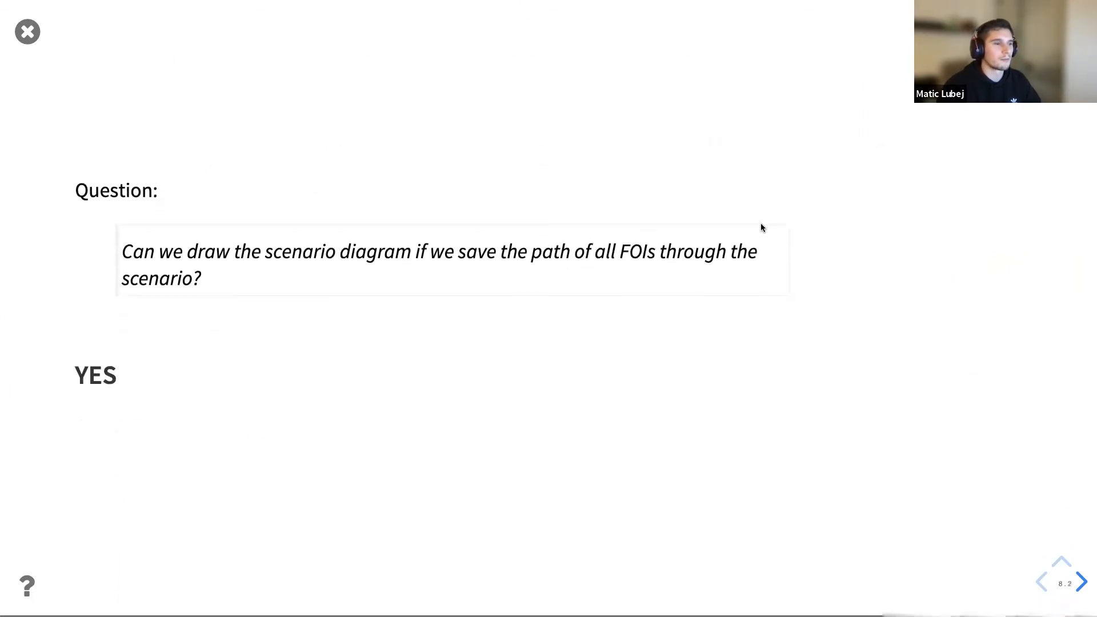
pyautogui.click(1060, 599)
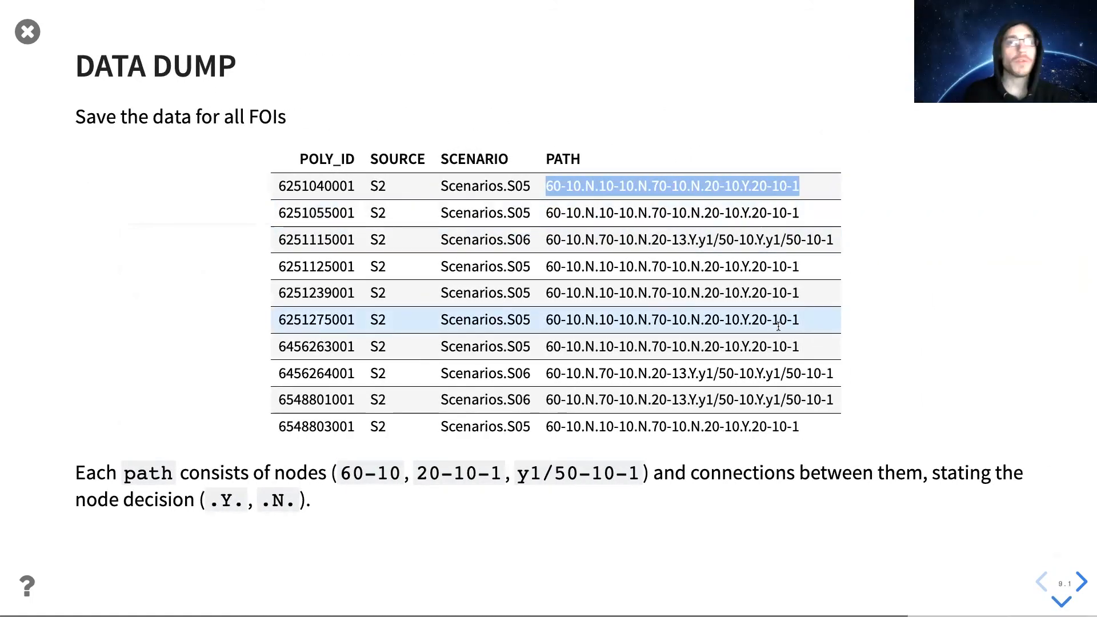
pyautogui.click(1079, 583)
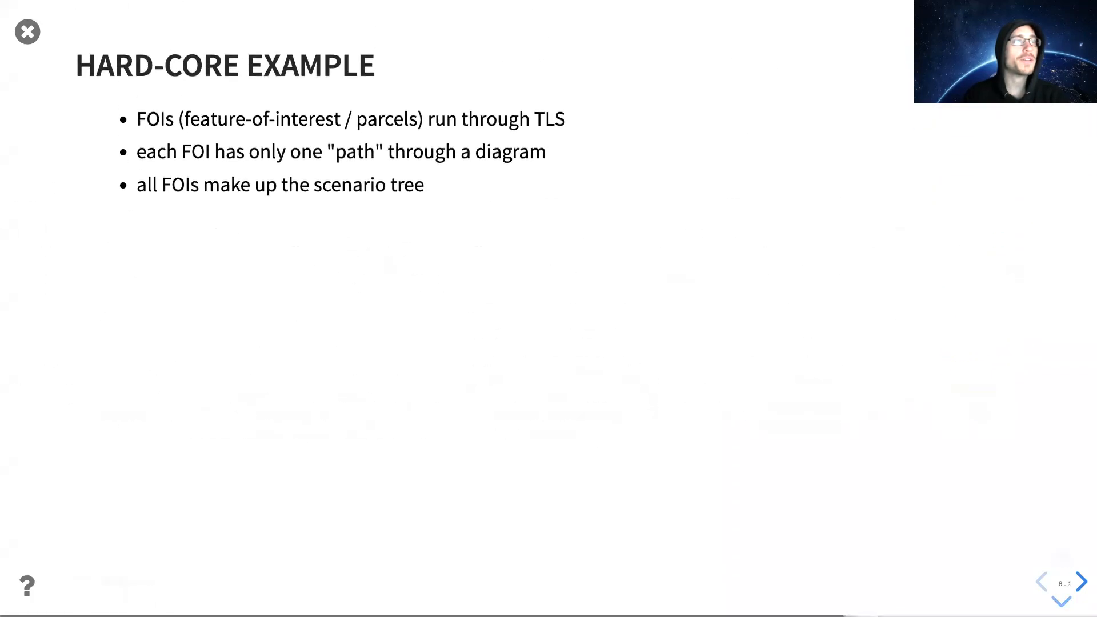
# Go back to the TLS dependency digraph slide, then forward to HARD-CORE EXAMPLE.
pyautogui.click(1062, 576)
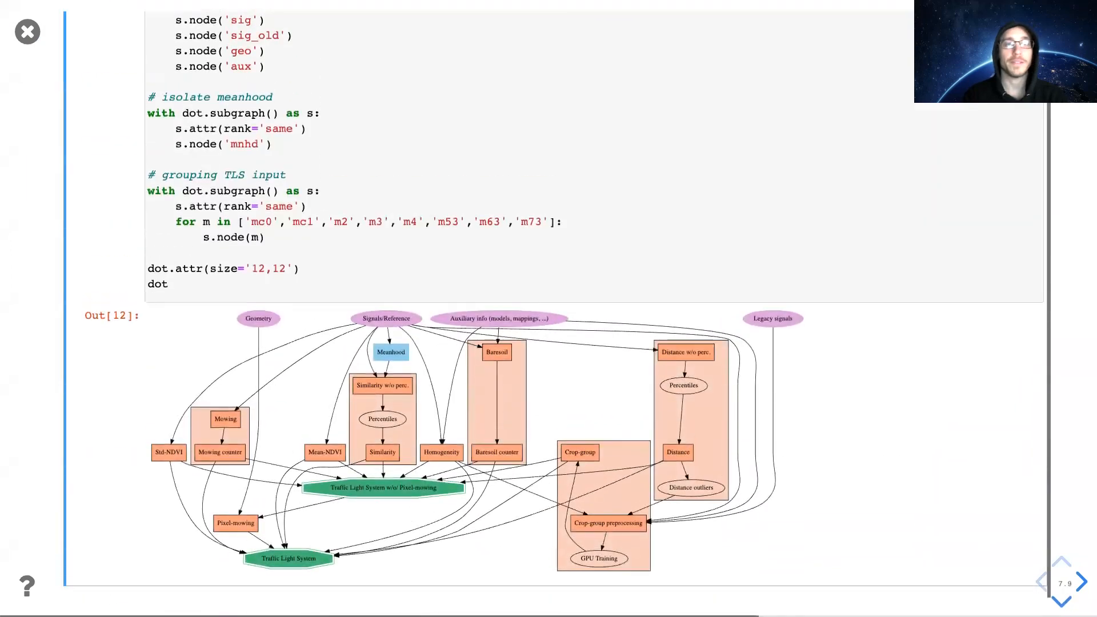
pyautogui.click(1075, 598)
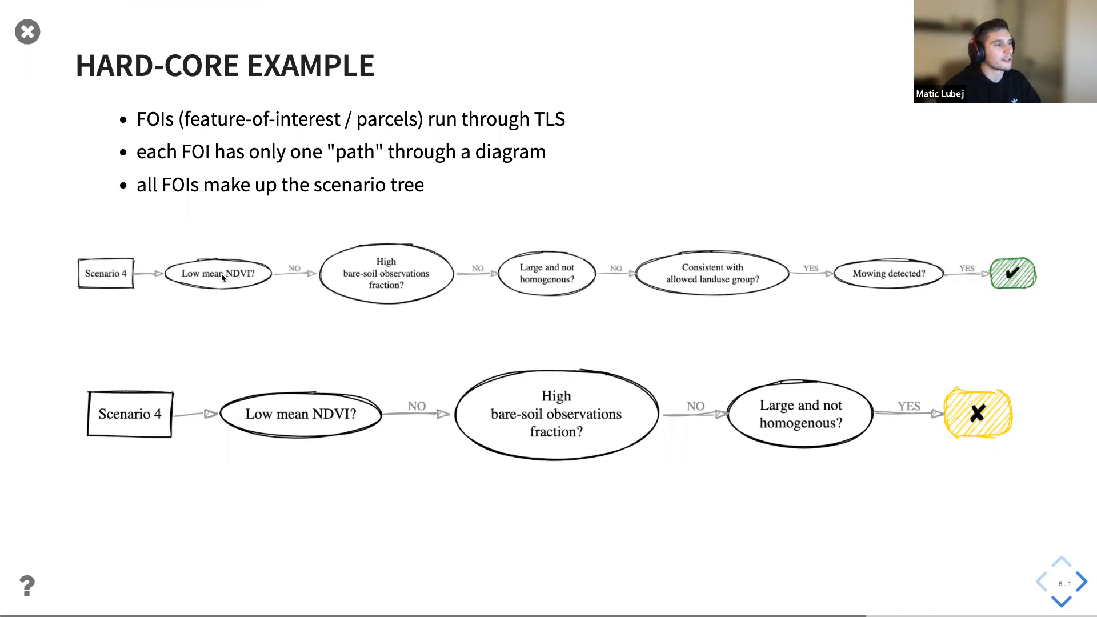
pyautogui.moveTo(954, 113)
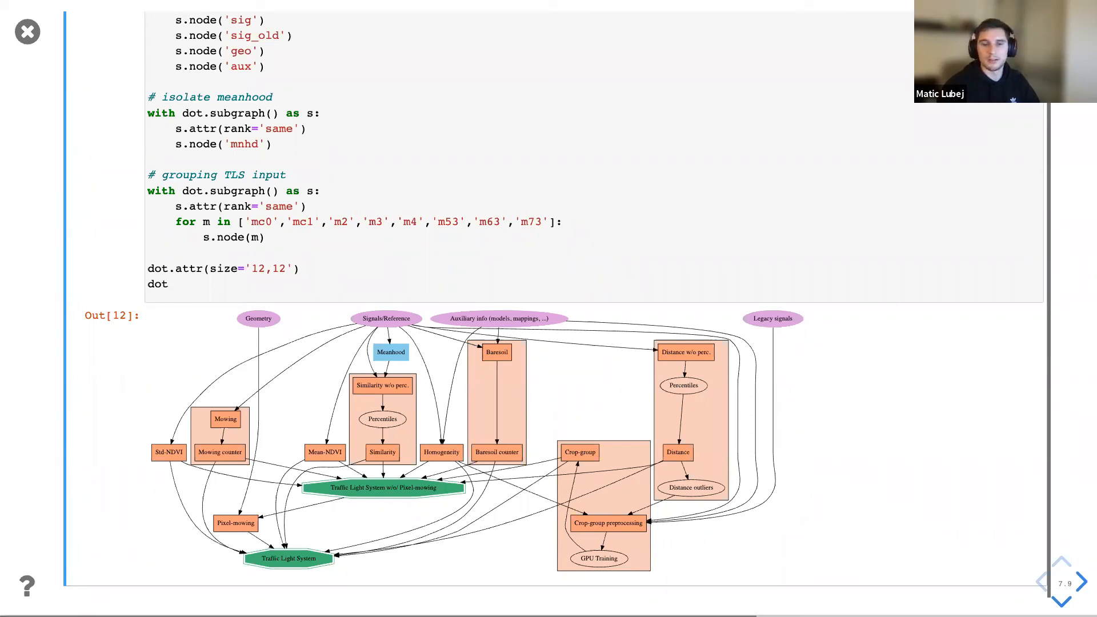
pyautogui.moveTo(798, 414)
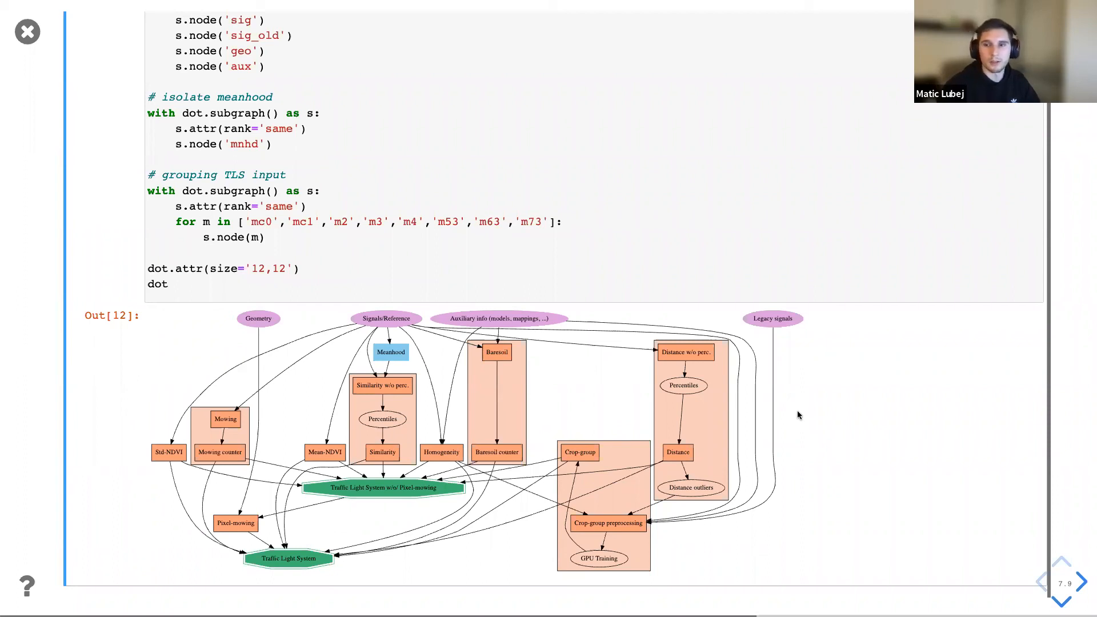